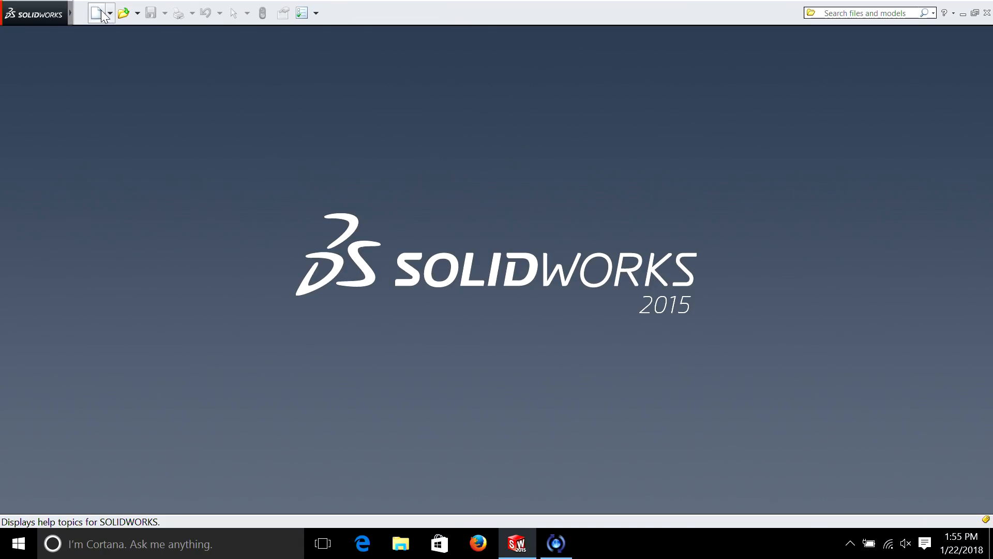
Create a new blank Part document from the New SOLIDWORKS Document dialog
left_click(95, 13)
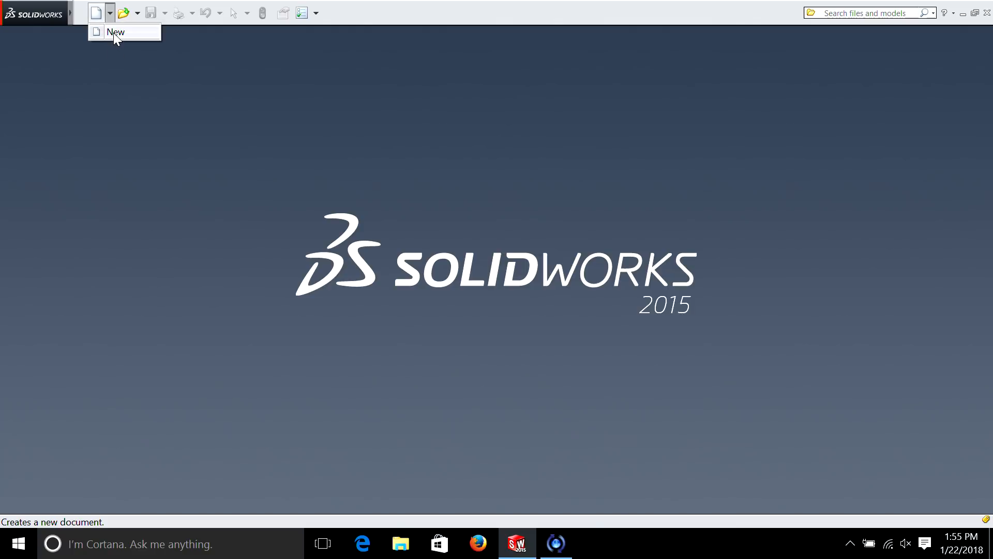
left_click(116, 32)
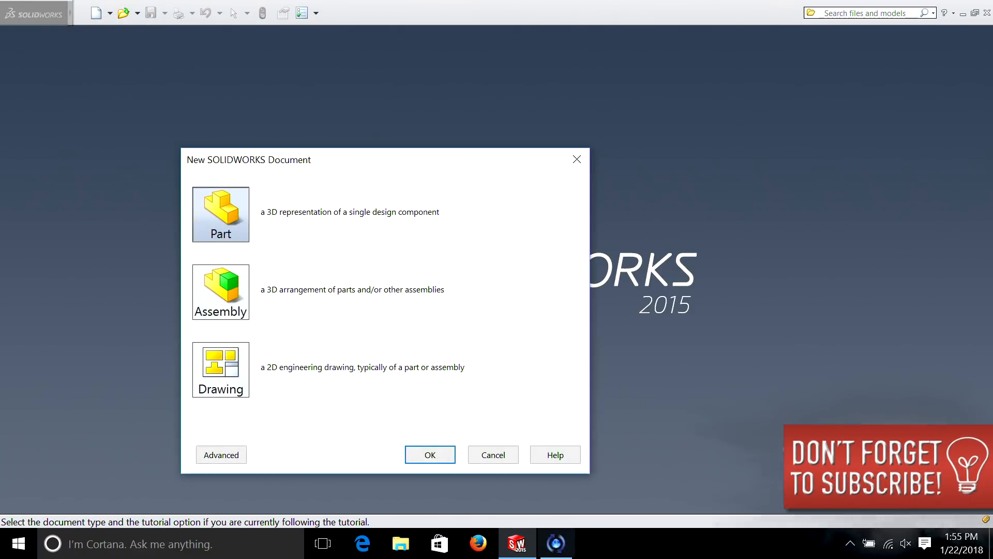
left_click(430, 454)
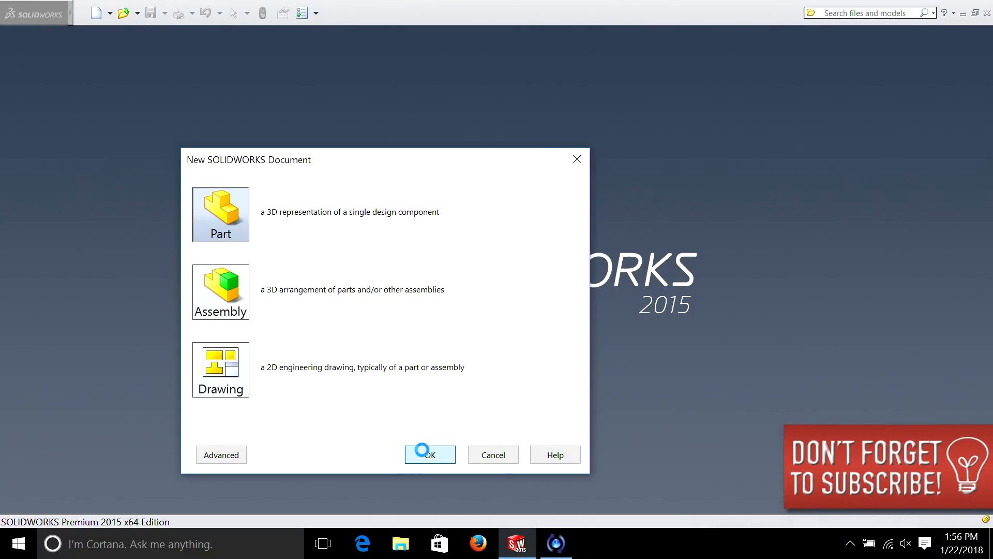
left_click(431, 454)
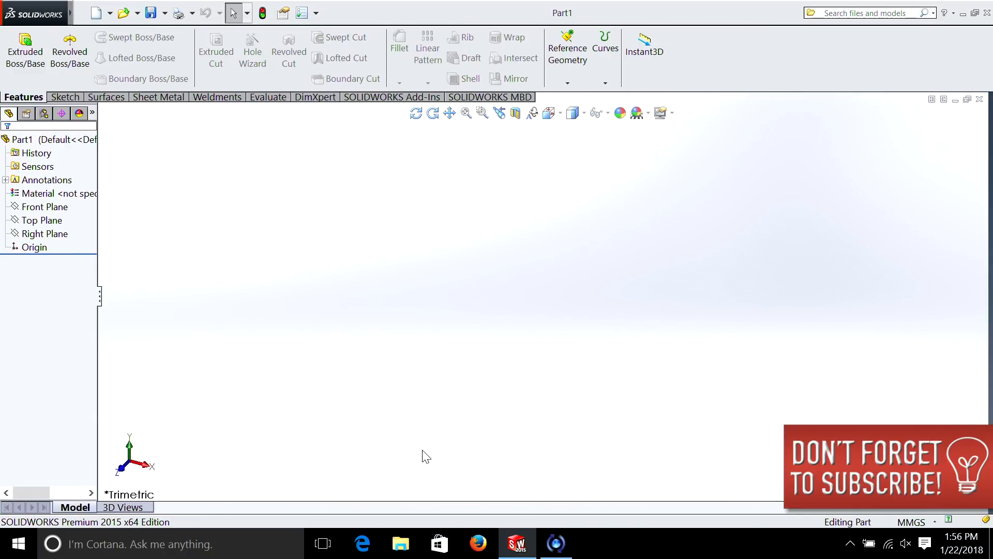
mouse_move(424, 451)
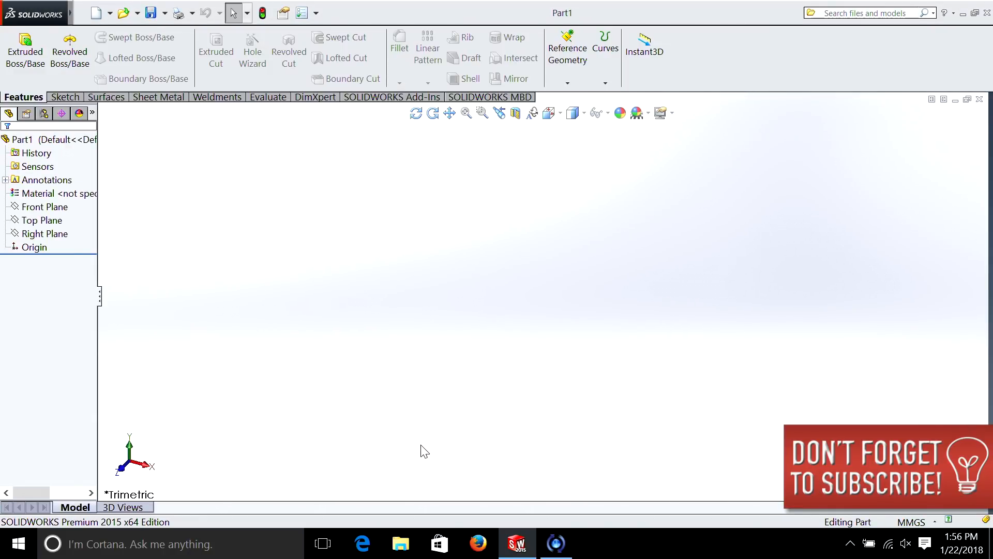
Begin Sketch1 on the Top Plane from the FeatureManager tree
left_click(44, 206)
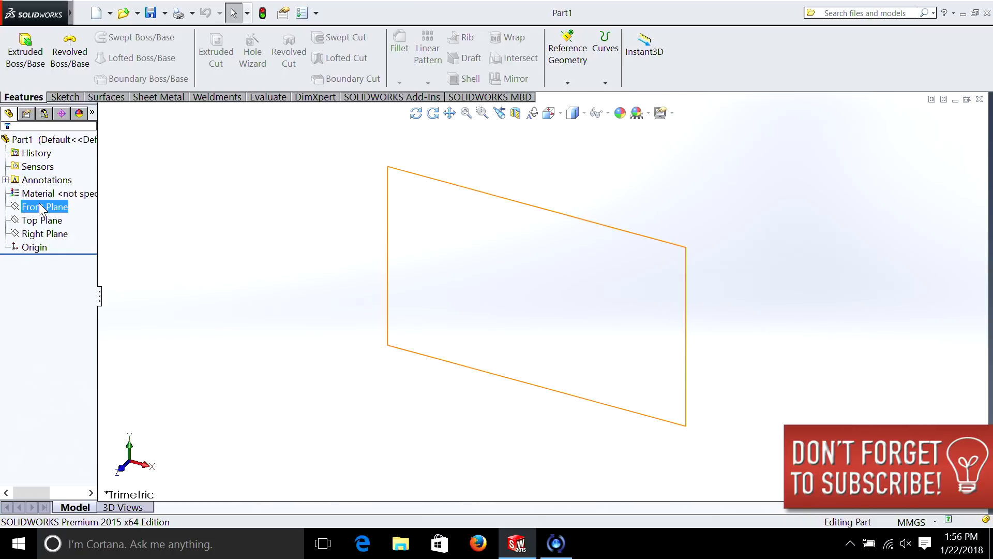
right_click(36, 219)
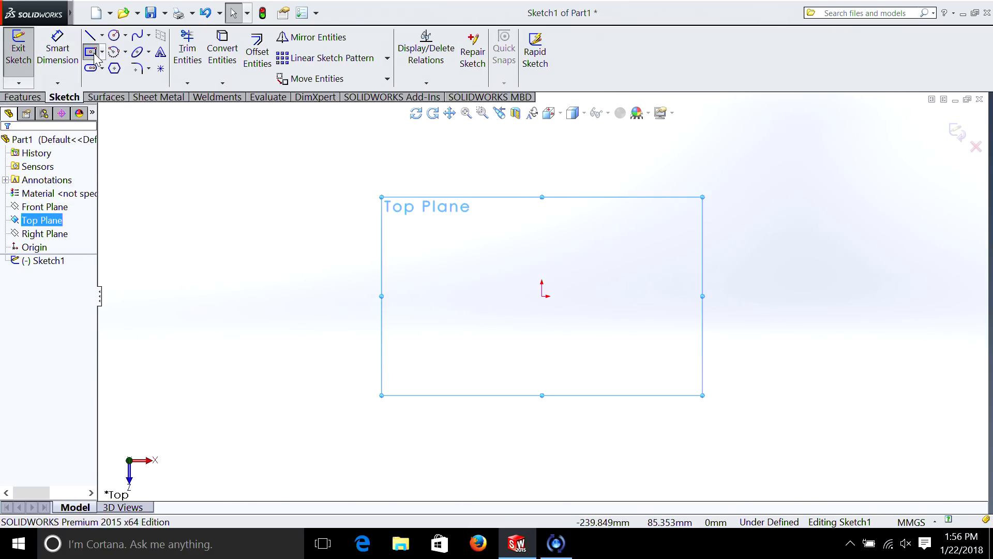
Sketch a wide center-point rectangle anchored at the origin
left_click(89, 50)
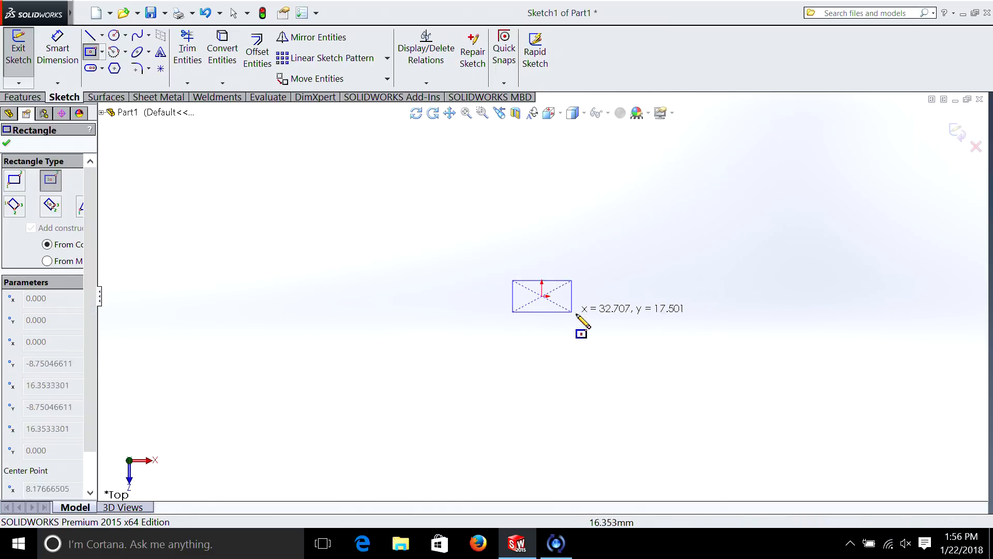
left_click_drag(580, 321, 696, 347)
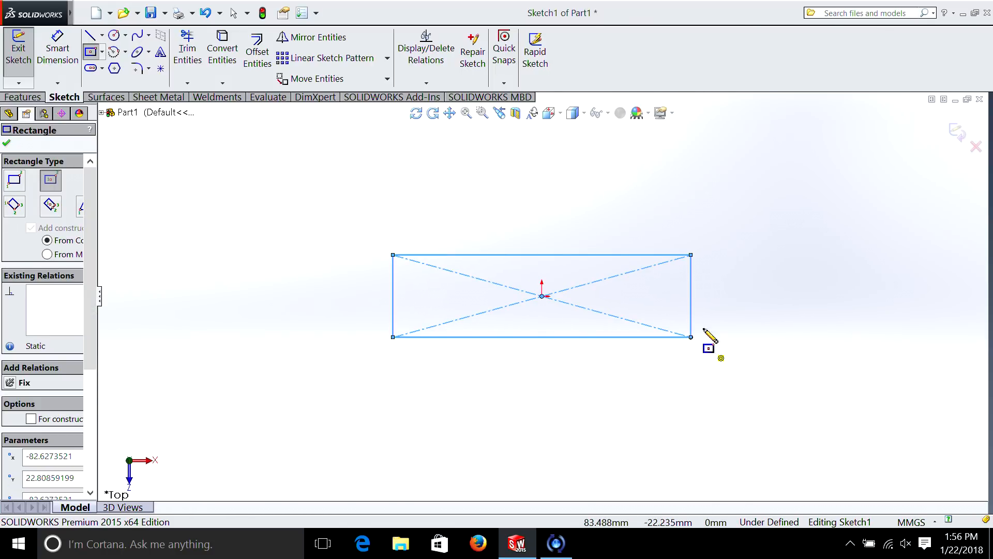
mouse_move(320, 30)
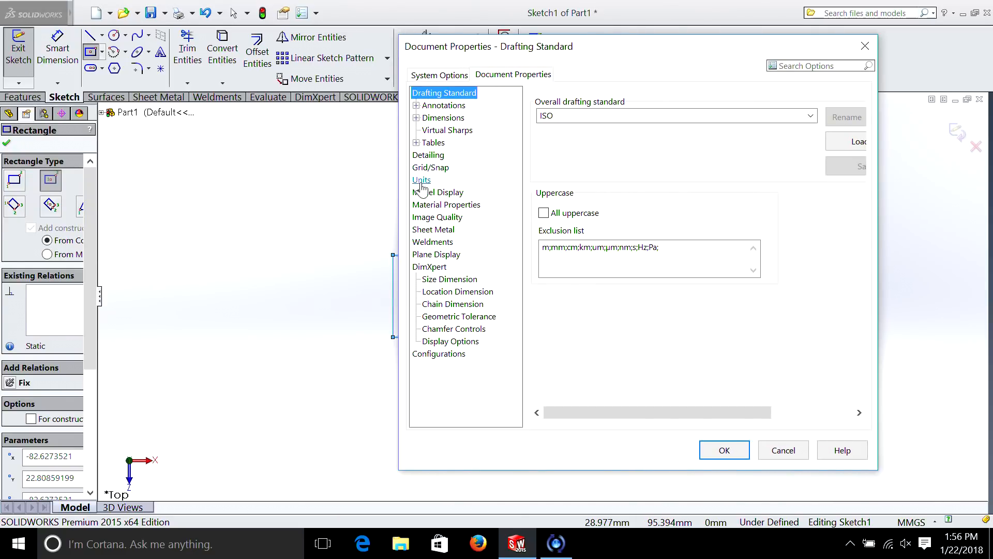
Set the document units to IPS (inch, pound, second)
left_click(421, 180)
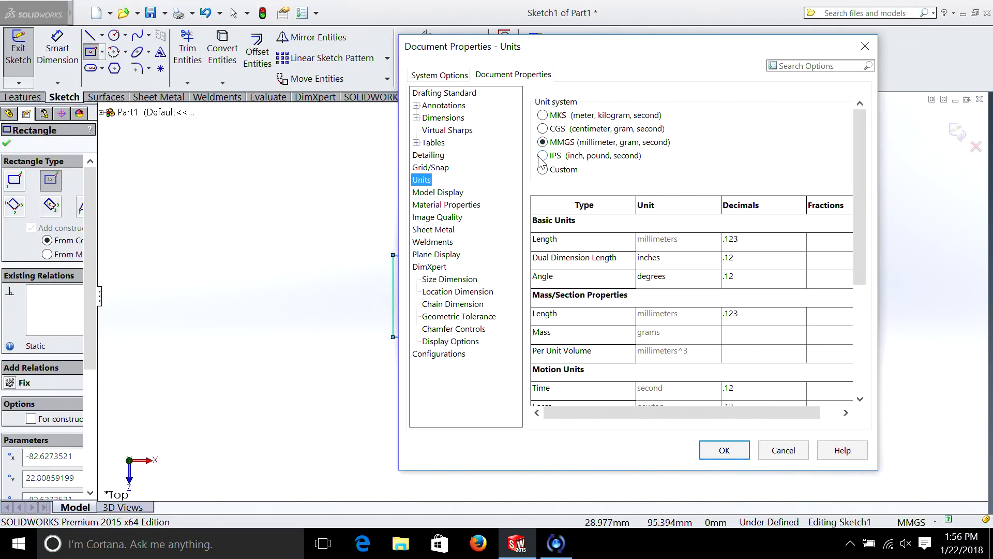
left_click(542, 155)
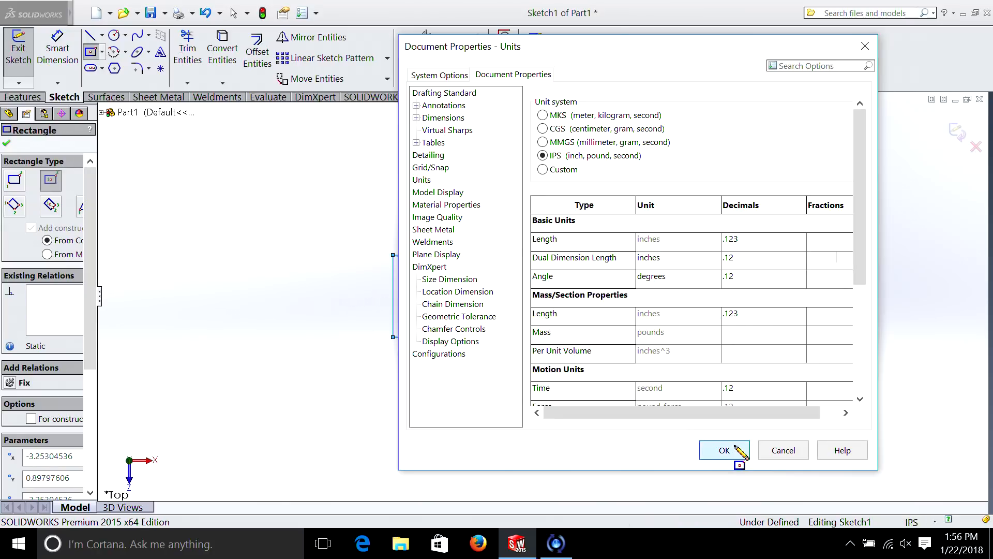
left_click(725, 450)
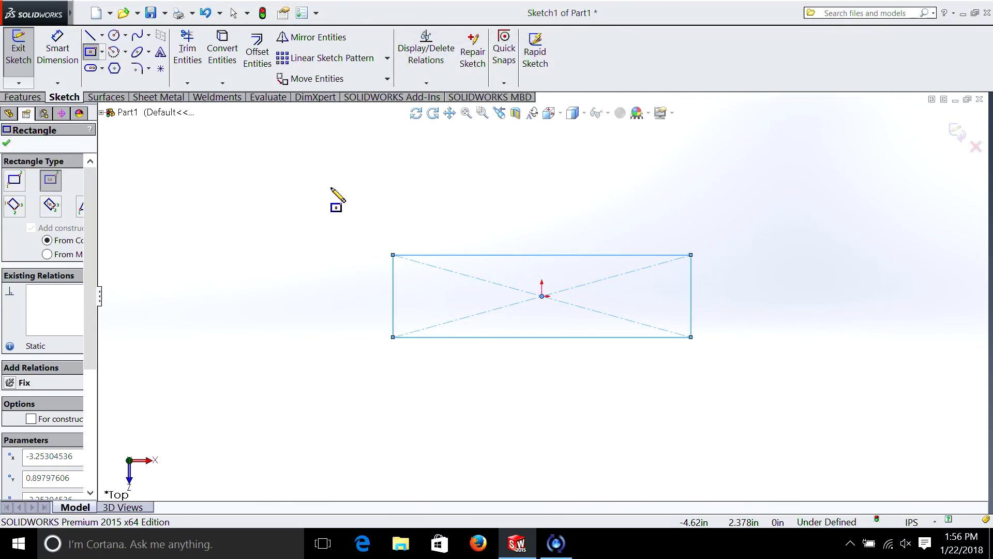
mouse_move(340, 205)
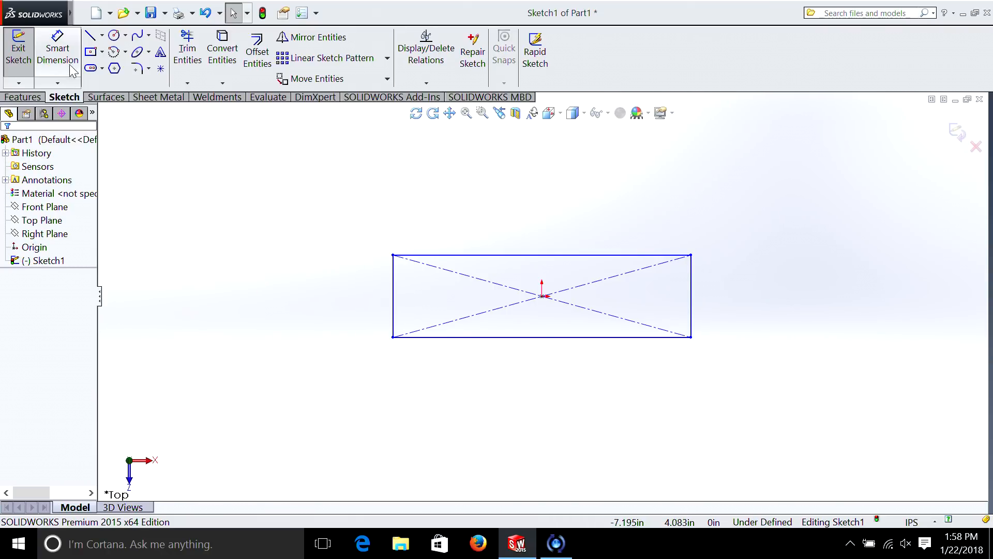
mouse_move(61, 64)
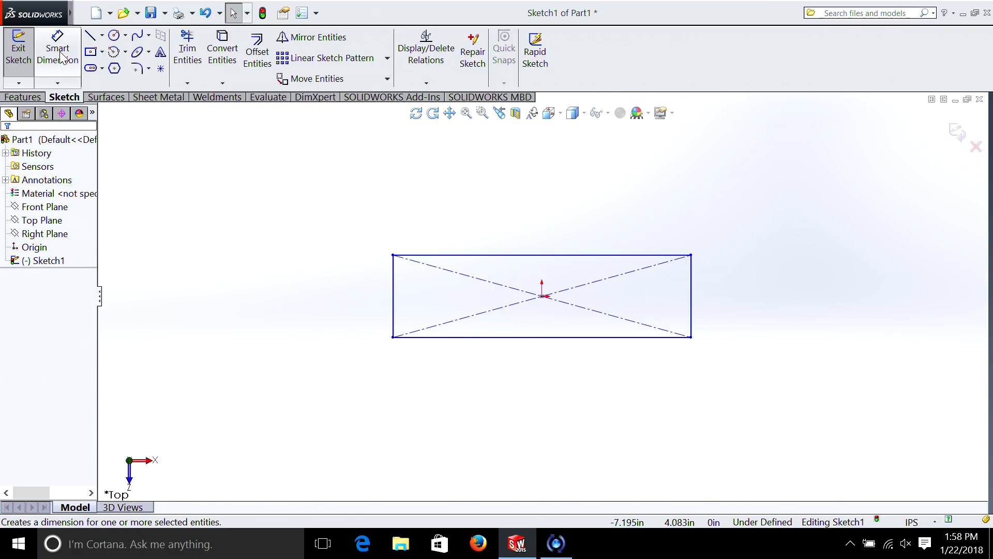
Dimension the rectangle 6.00 in wide and 3.00 in tall with Smart Dimension
left_click(53, 49)
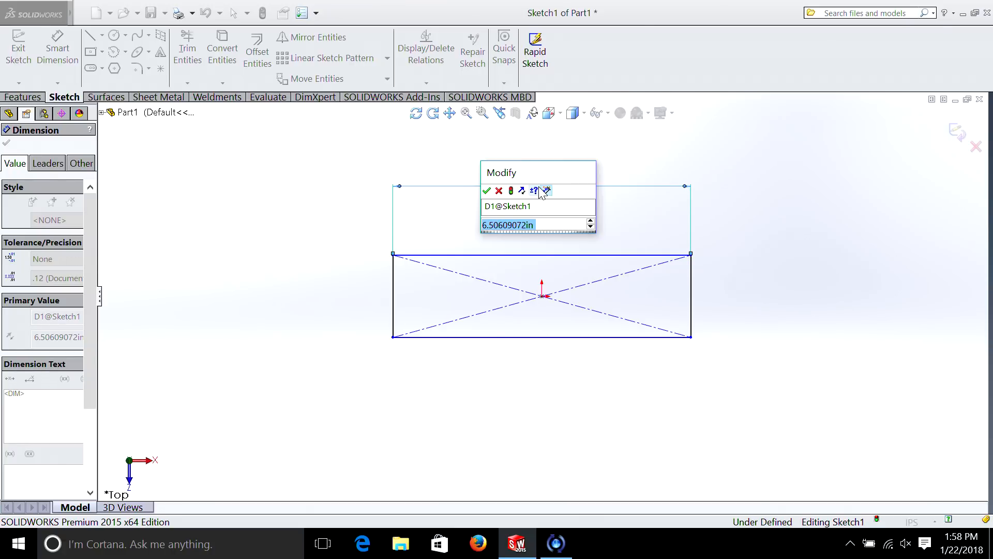
left_click(486, 190)
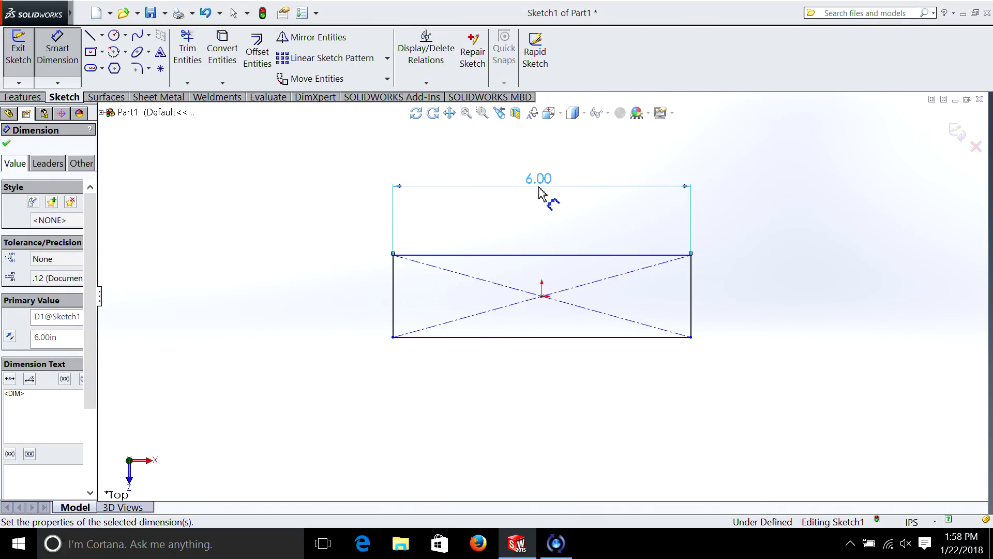
left_click(689, 300)
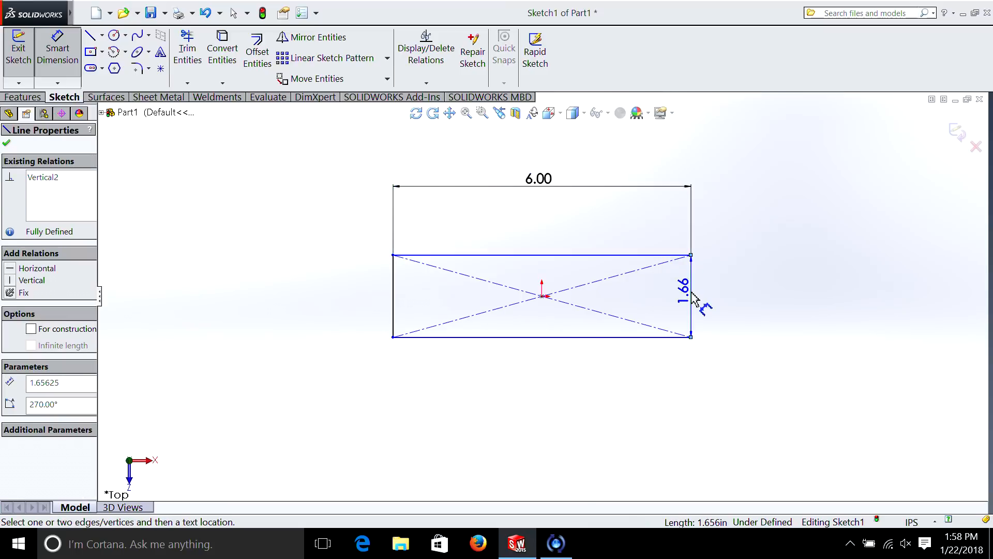
left_click(681, 295)
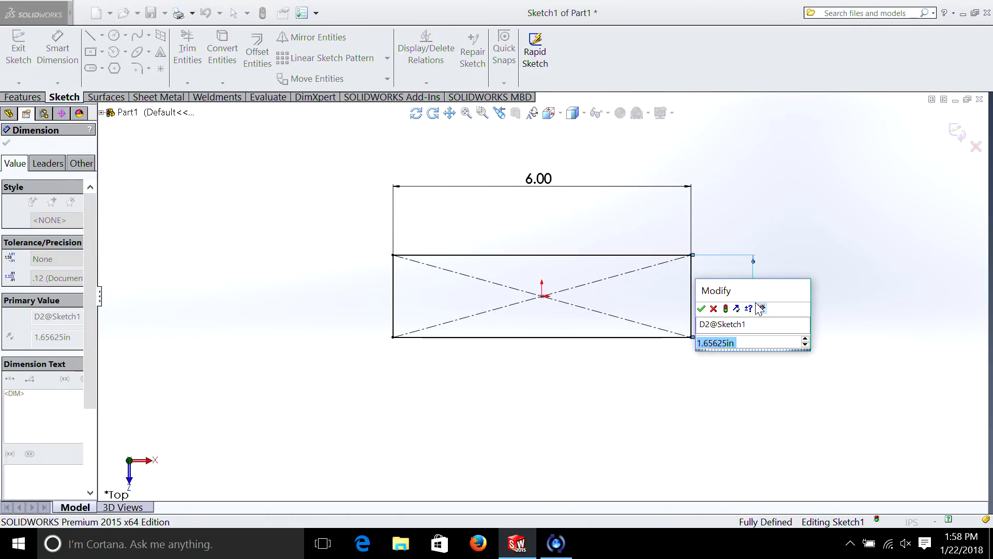
left_click(704, 308)
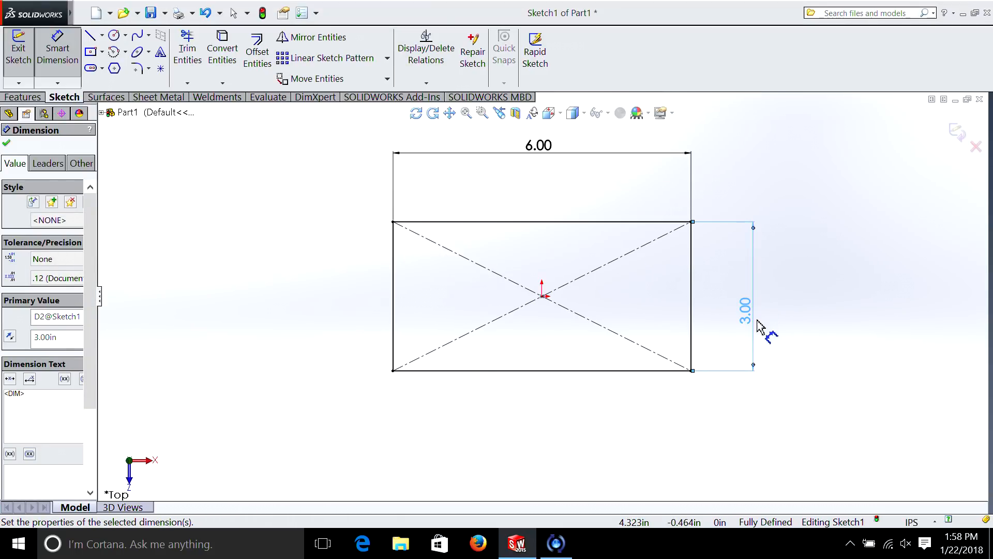
mouse_move(798, 298)
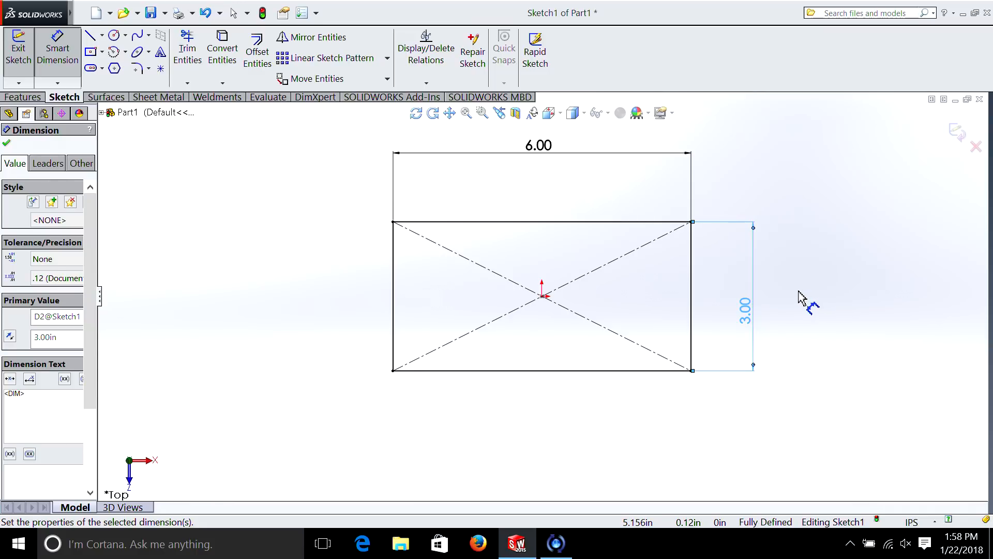
mouse_move(504, 196)
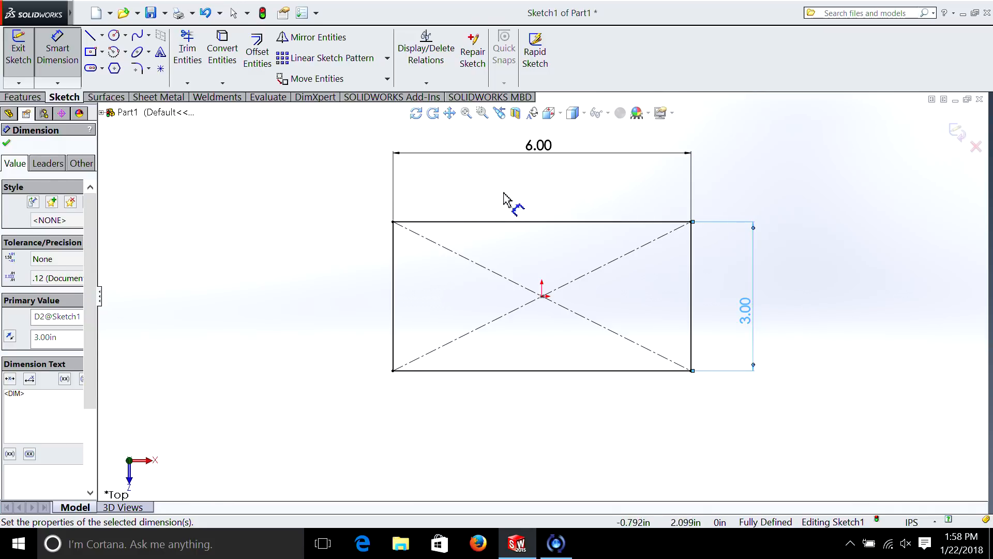
mouse_move(515, 178)
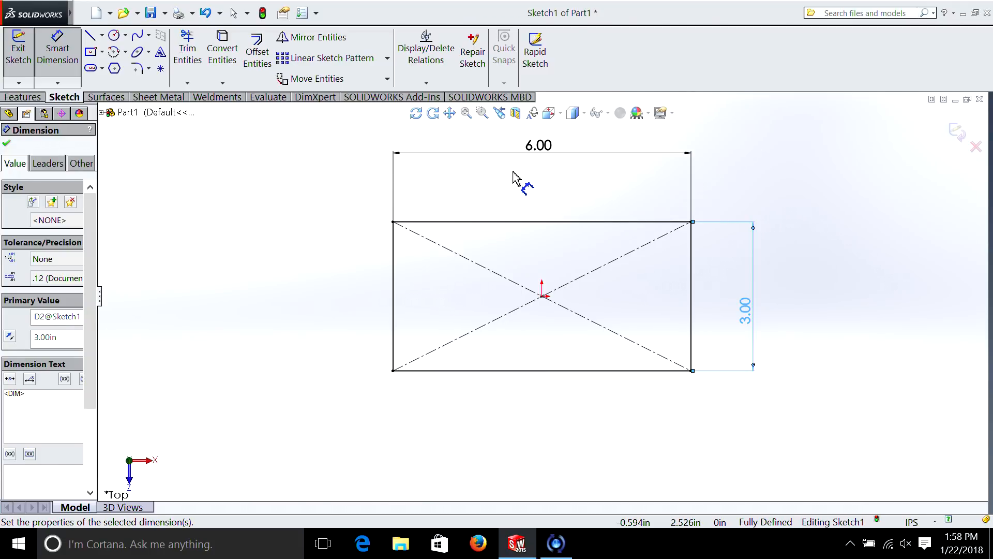
mouse_move(160, 72)
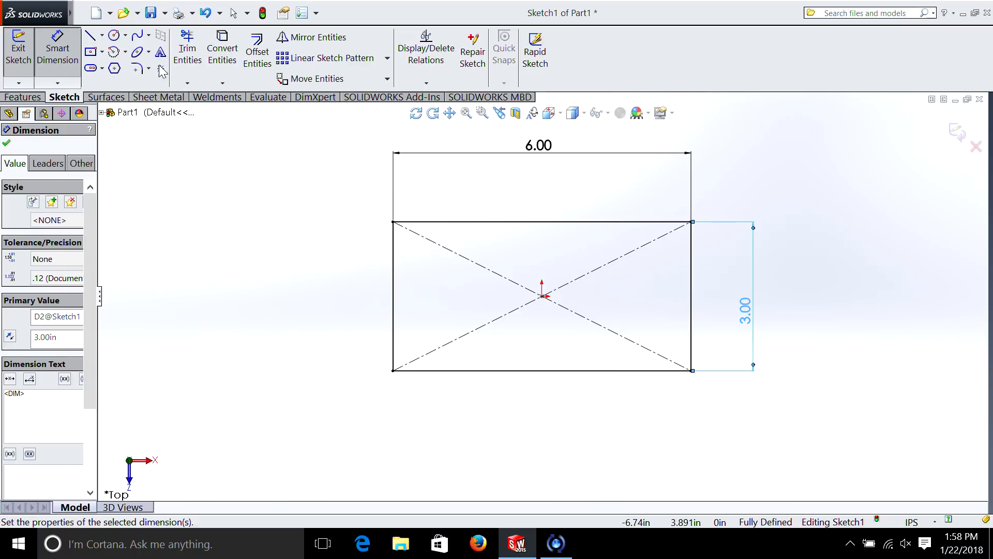
Draw a horizontal centerline from the origin and a small circle at its end
left_click(105, 36)
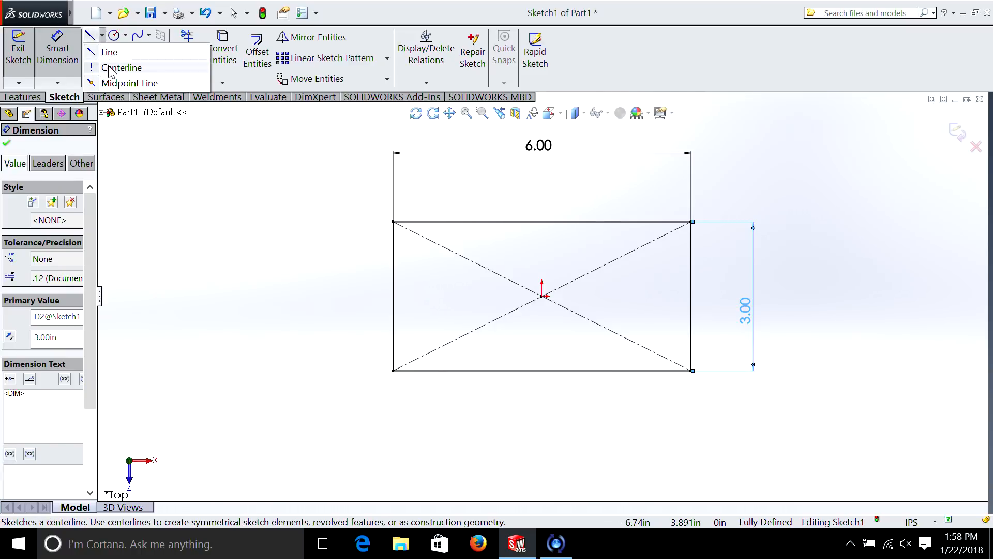
left_click(123, 68)
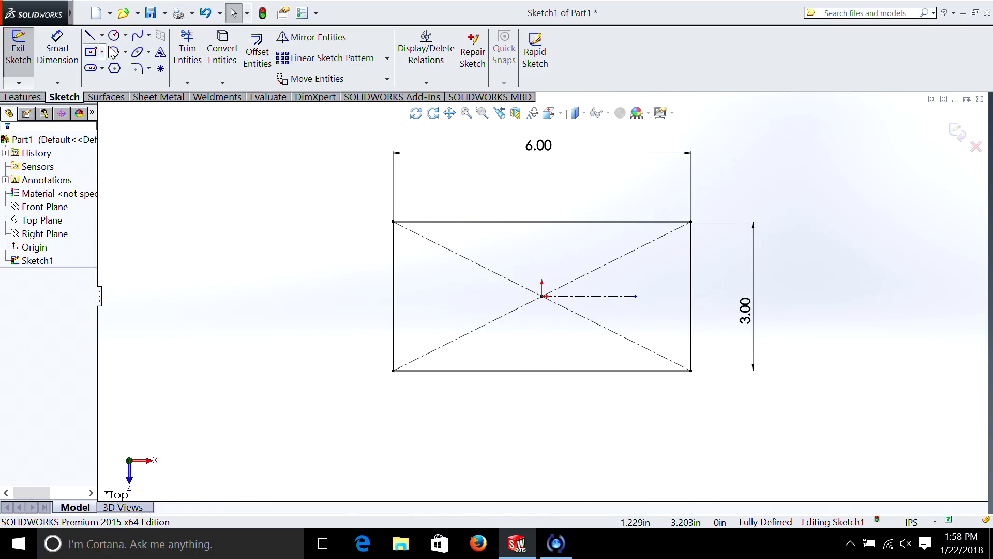
left_click(111, 36)
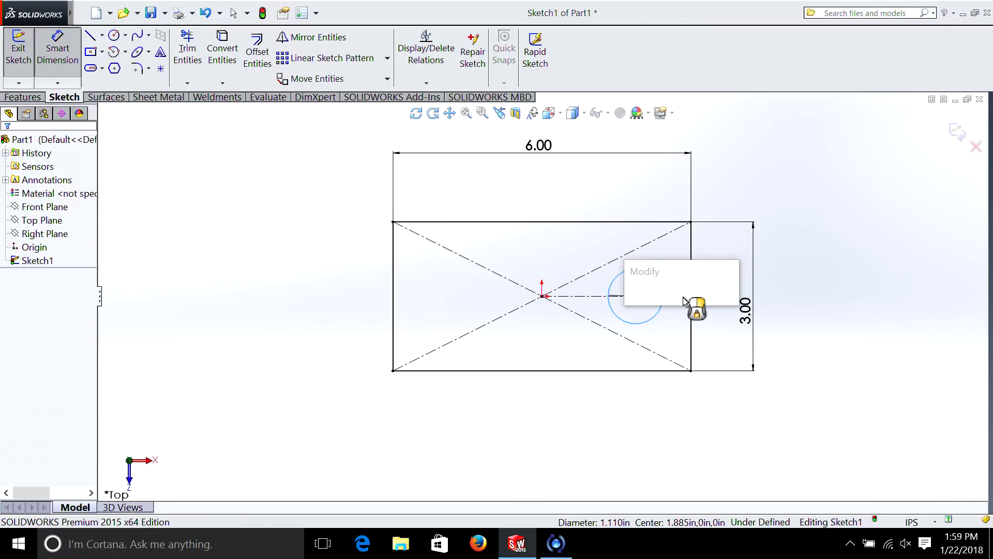
Set the right-hand circle's diameter to 1.00 in
left_click(693, 303)
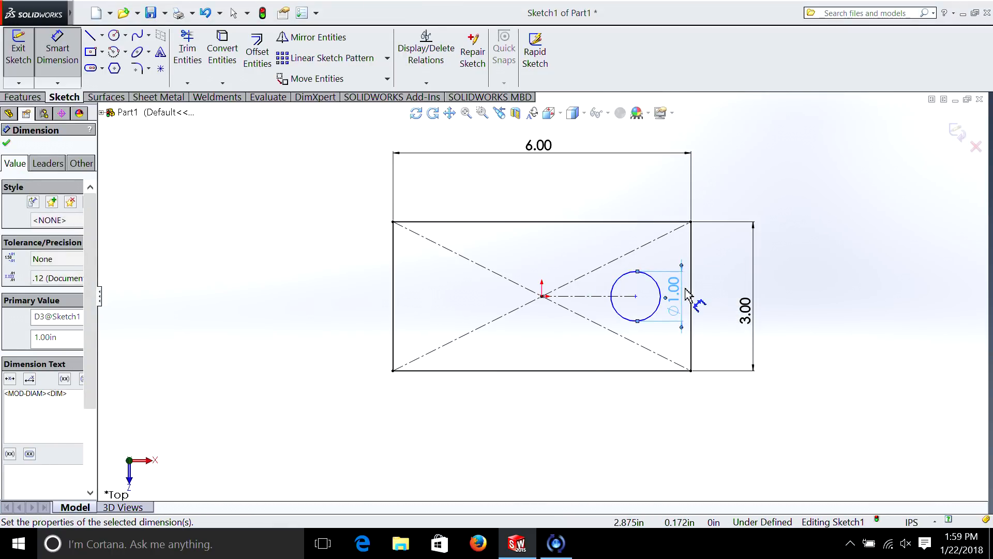
mouse_move(866, 304)
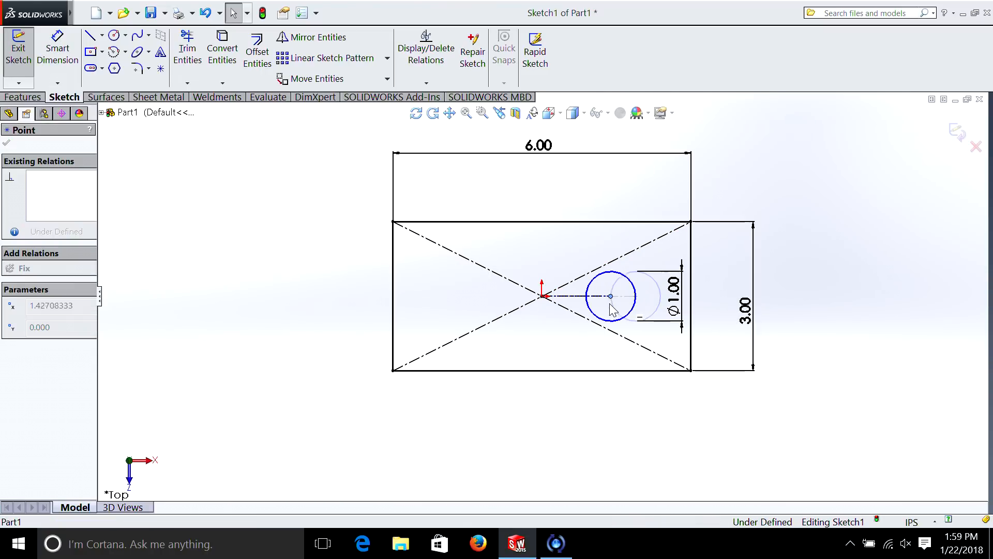
Locate the 1-inch hole 1.75 in right of the origin and start a second circle at the origin
left_click_drag(610, 296, 594, 296)
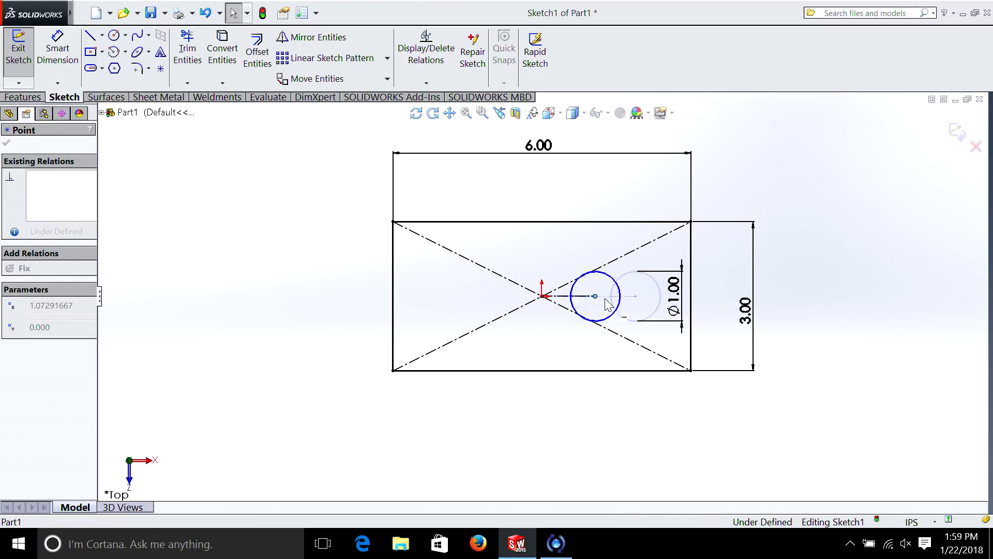
left_click_drag(594, 296, 630, 296)
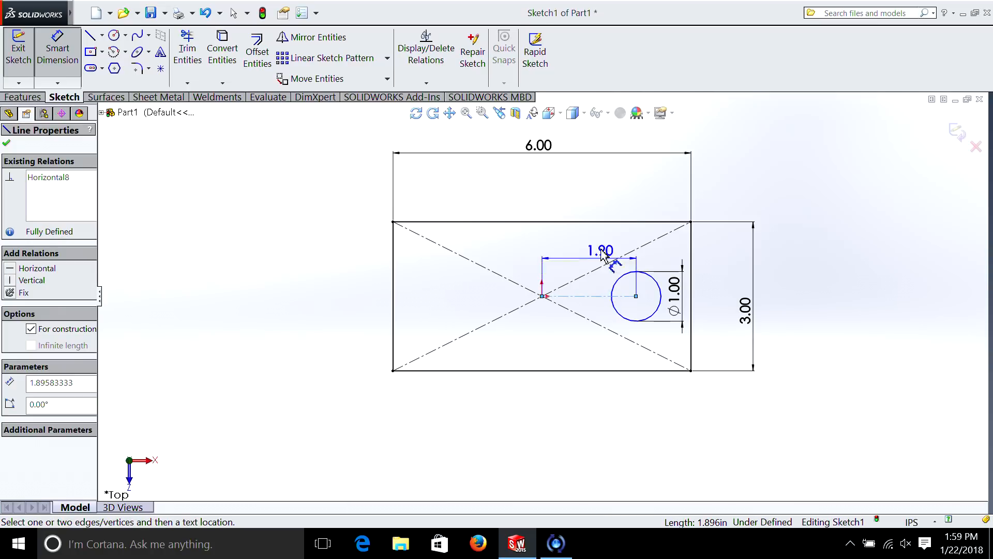
double_click(601, 250)
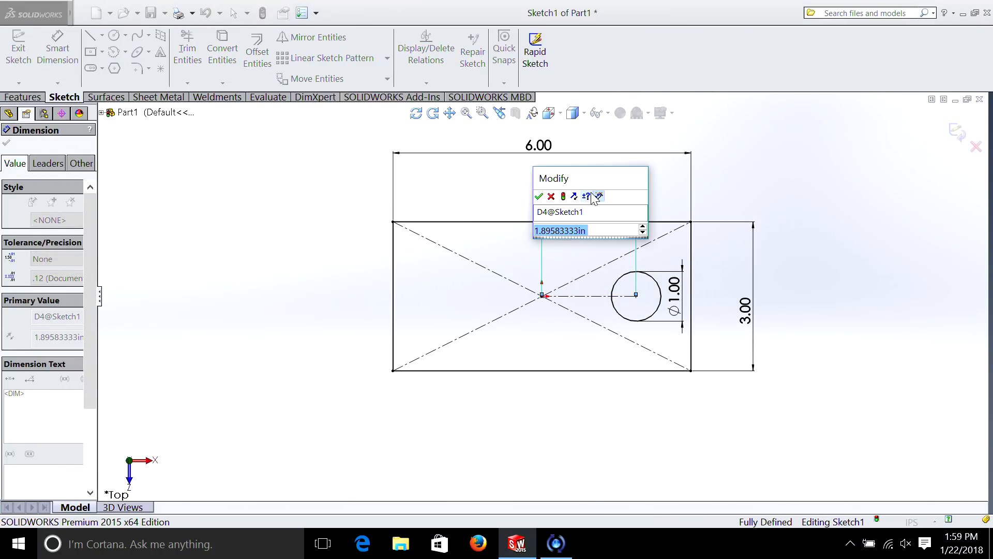
type("1.75")
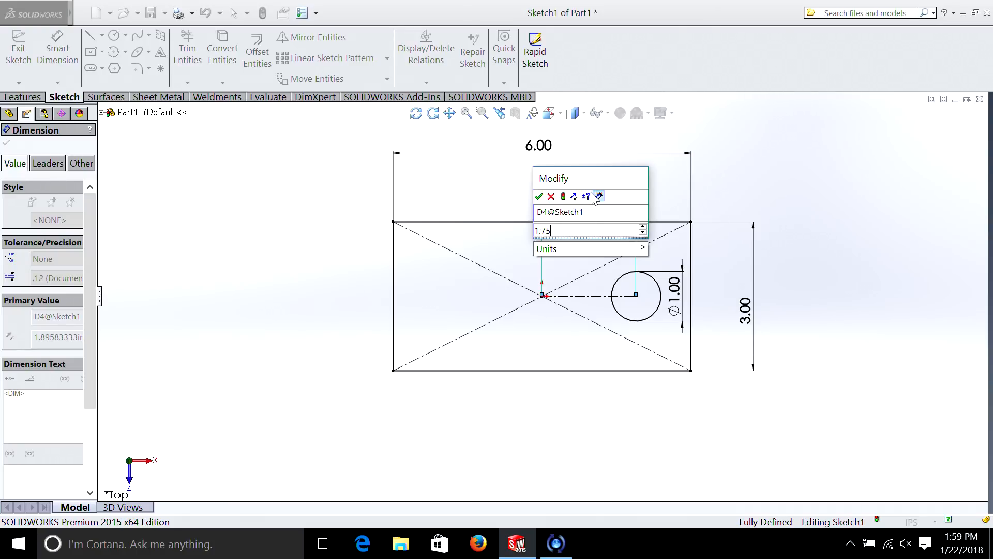
left_click(539, 197)
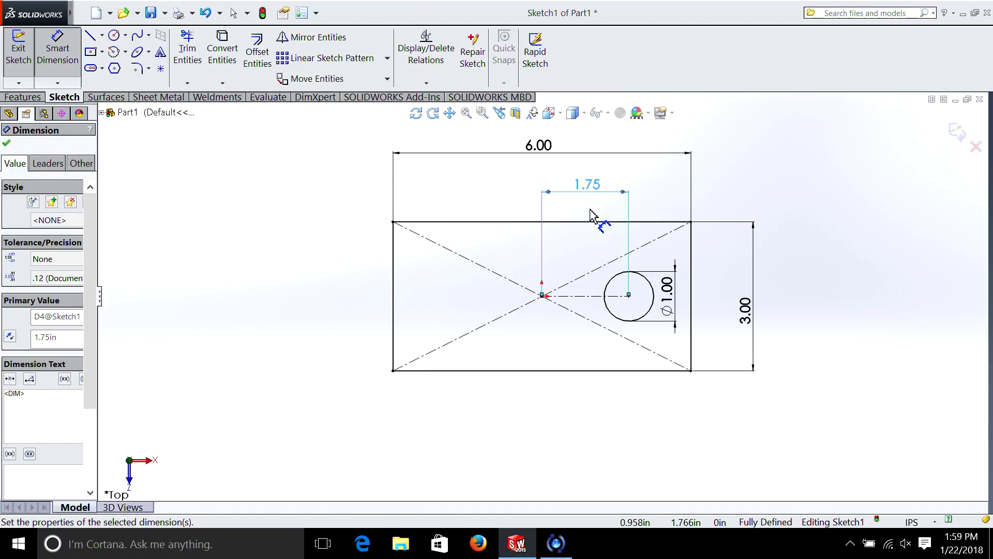
left_click(111, 35)
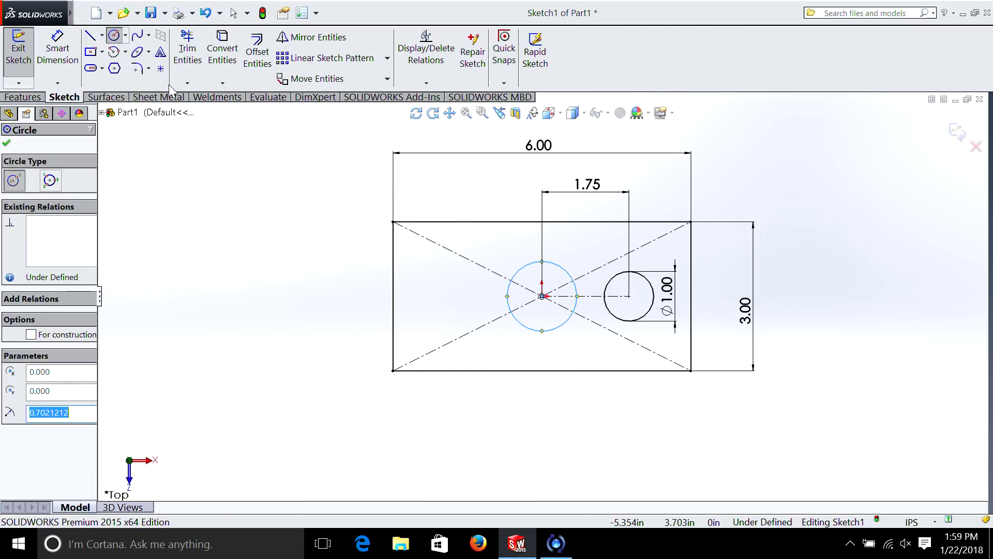
mouse_move(237, 129)
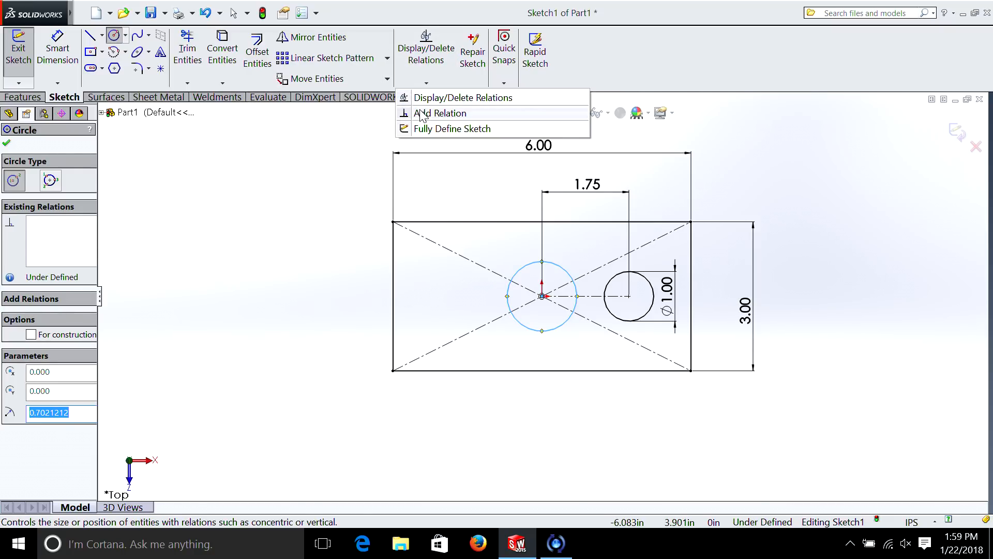
Add an Equal relation between the origin circle and the 1.00 in hole
left_click(445, 113)
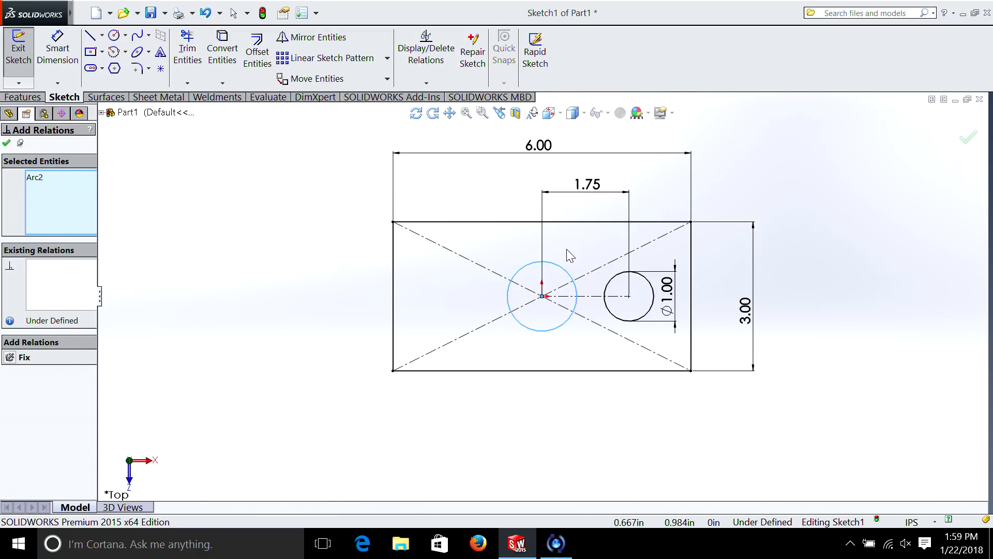
mouse_move(513, 248)
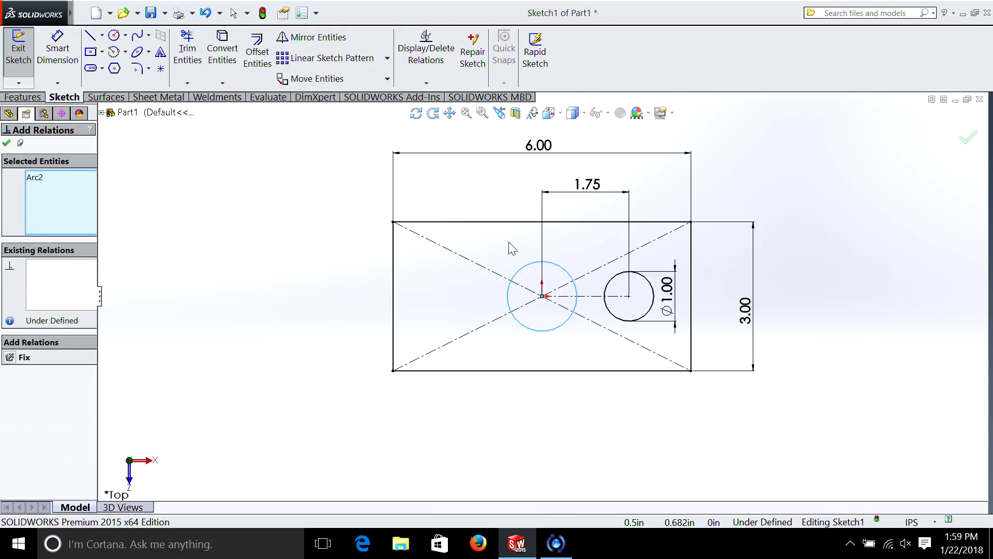
mouse_move(640, 292)
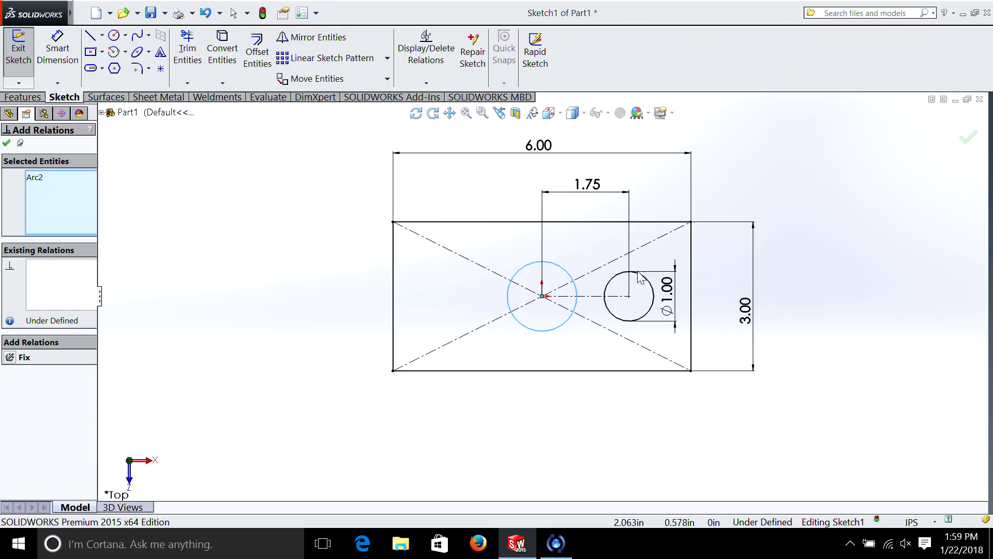
left_click(627, 284)
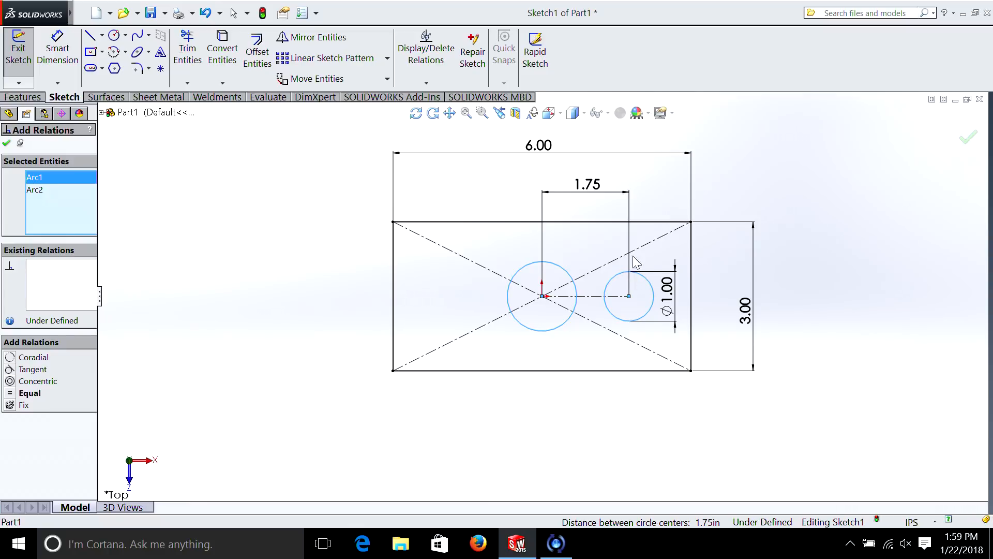
mouse_move(451, 236)
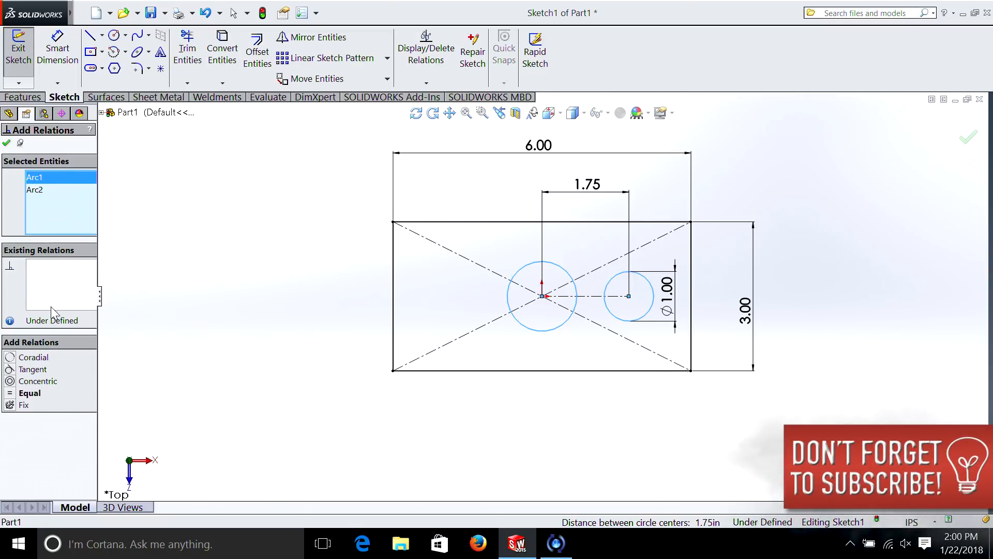
left_click(25, 393)
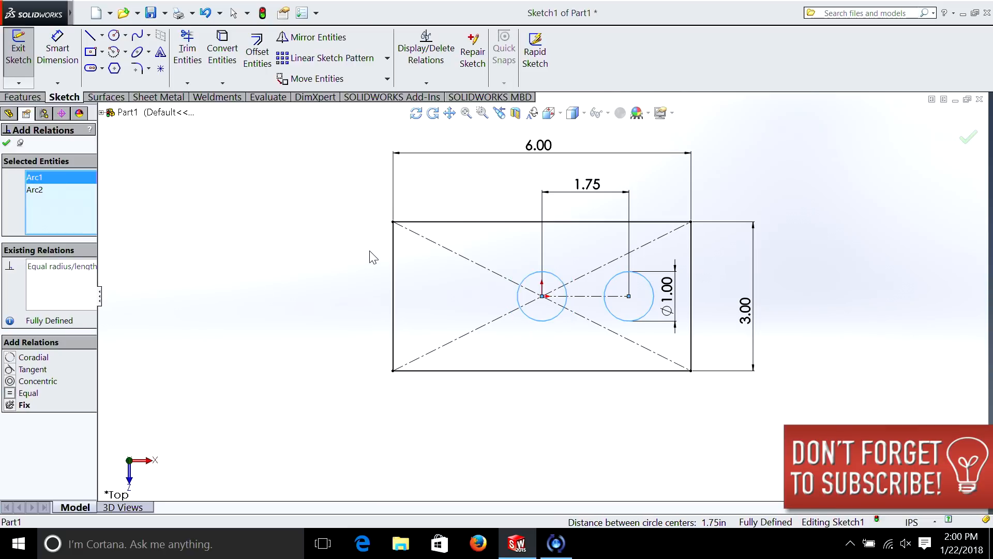
mouse_move(422, 257)
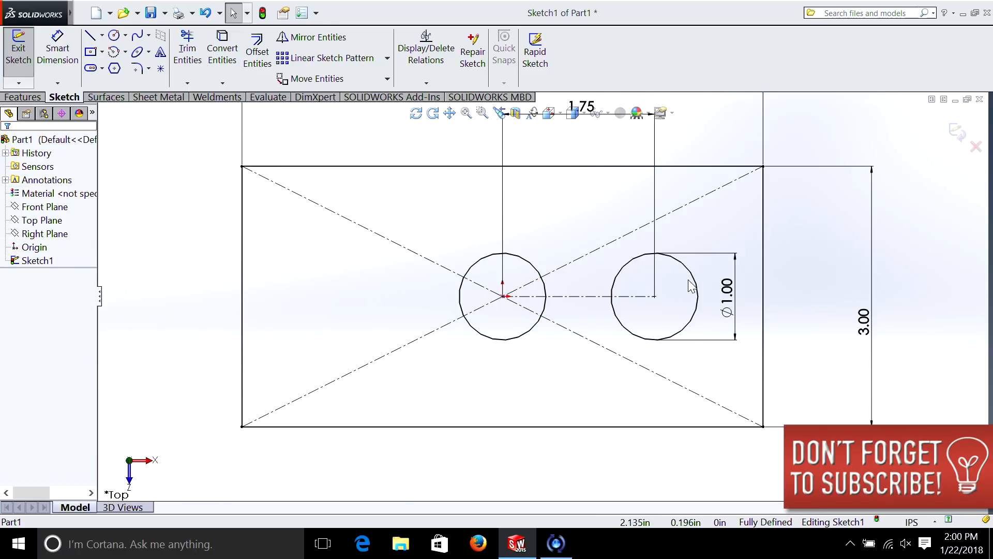
mouse_move(488, 271)
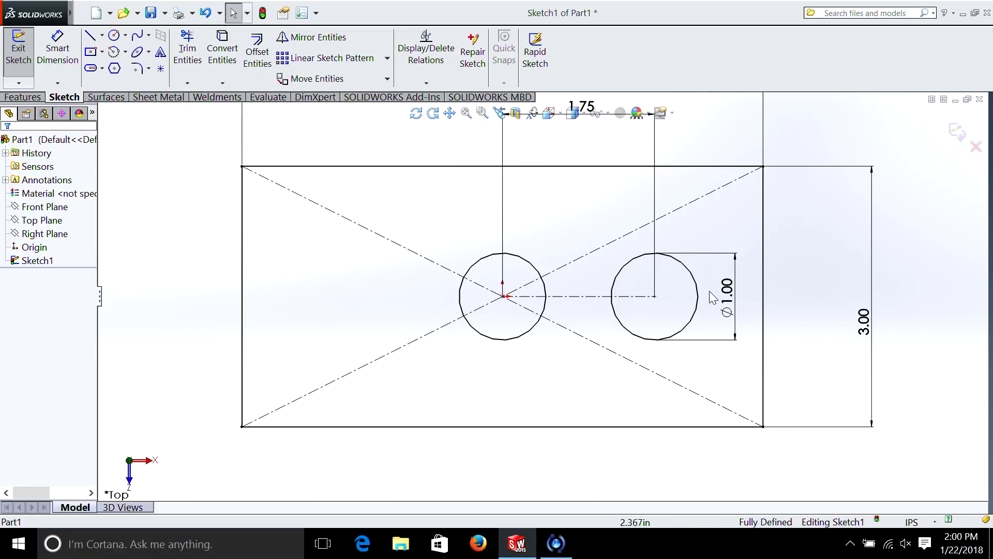
double_click(727, 298)
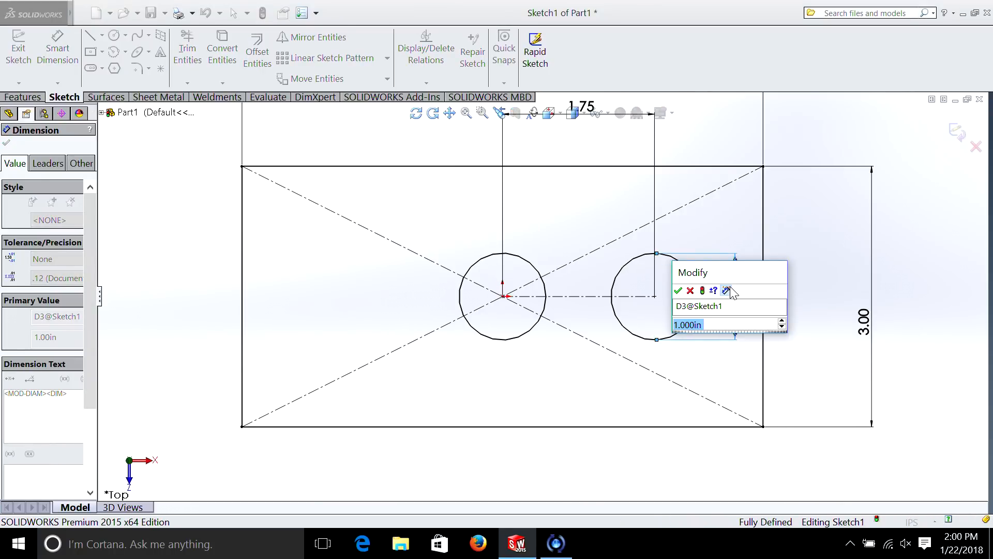
left_click(677, 290)
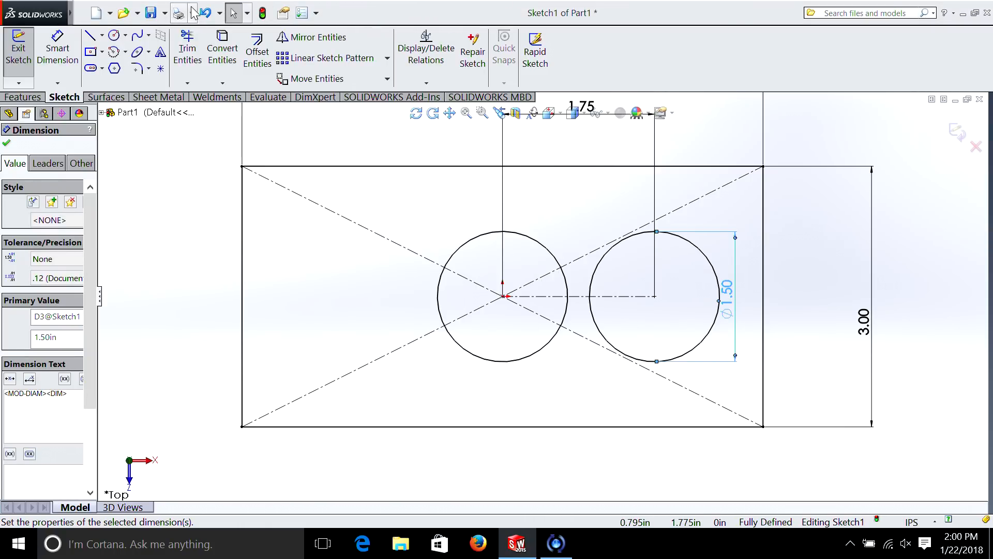
left_click(203, 13)
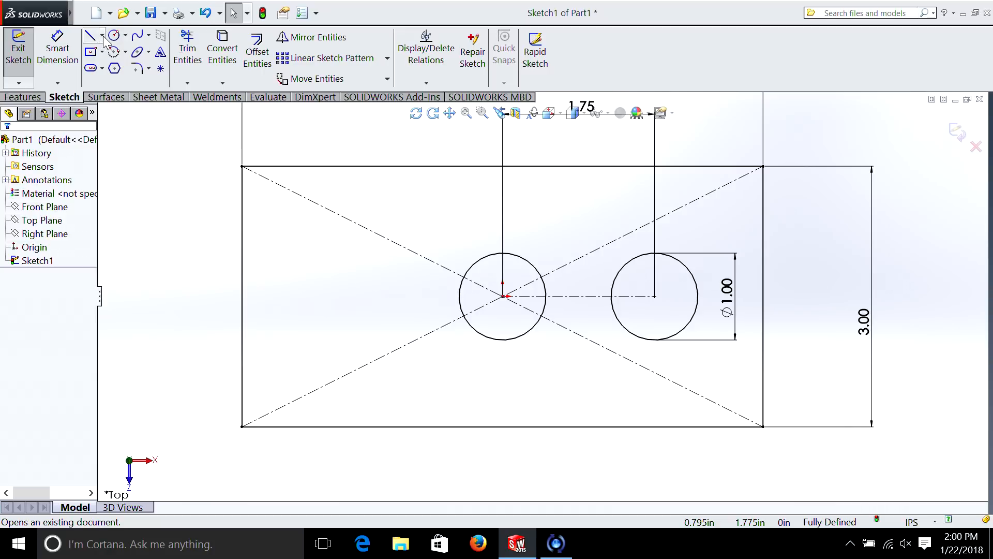
Draw a left centerline, sketch the third hole on it and make it equal to the 1-inch hole
left_click(91, 35)
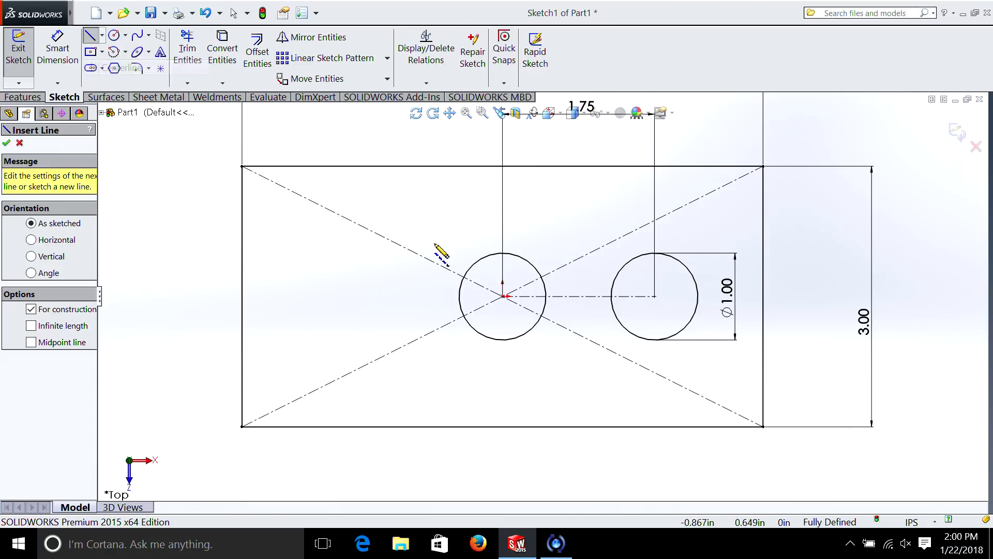
left_click_drag(504, 295, 311, 295)
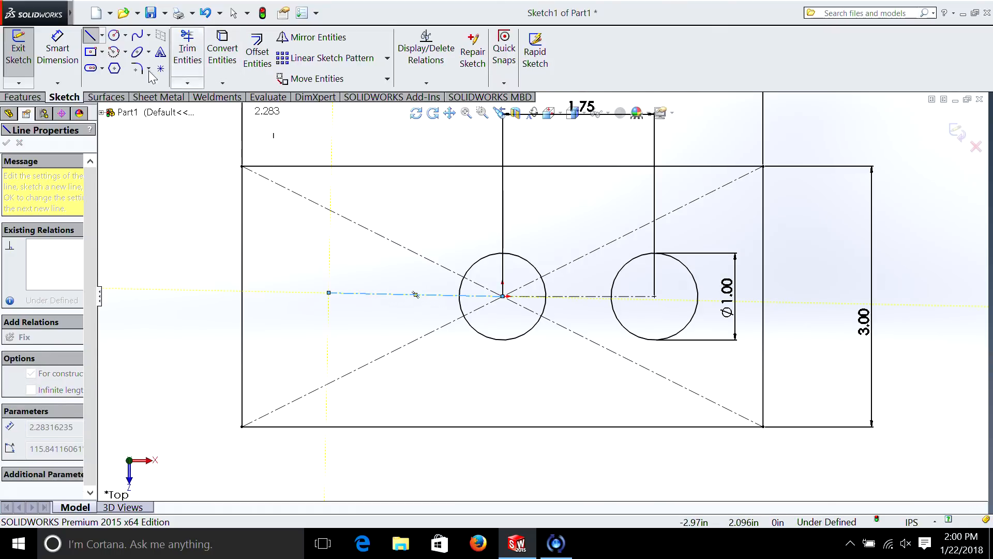
left_click(109, 35)
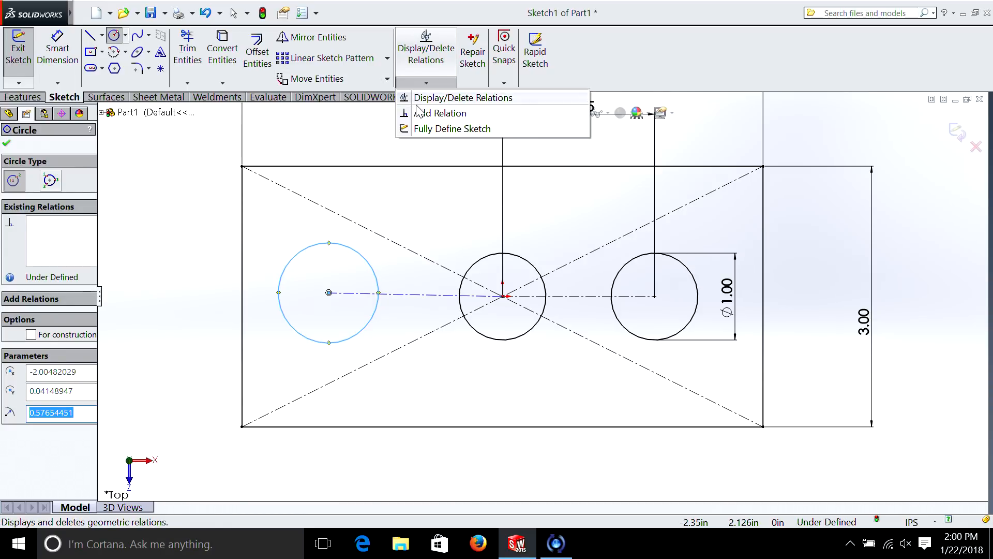
left_click(447, 113)
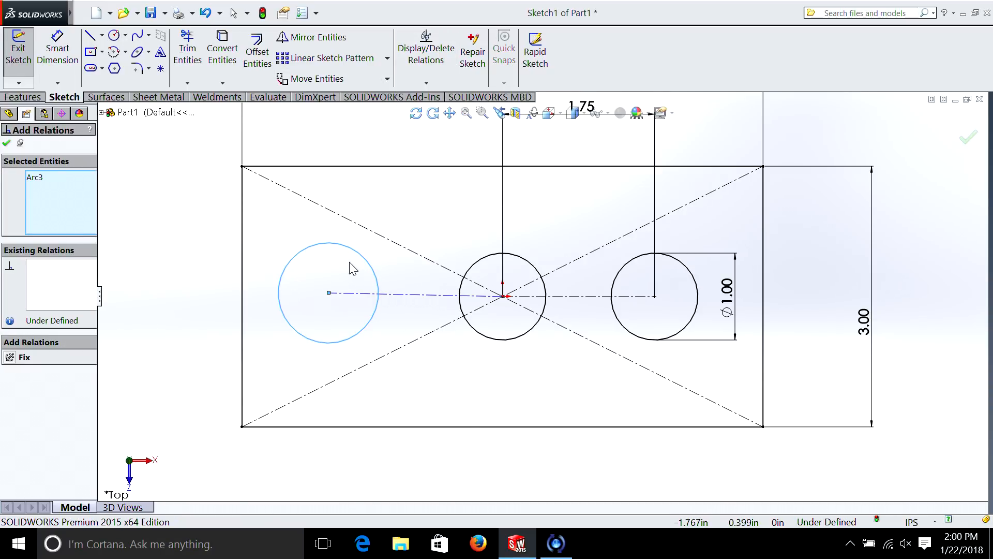
mouse_move(651, 270)
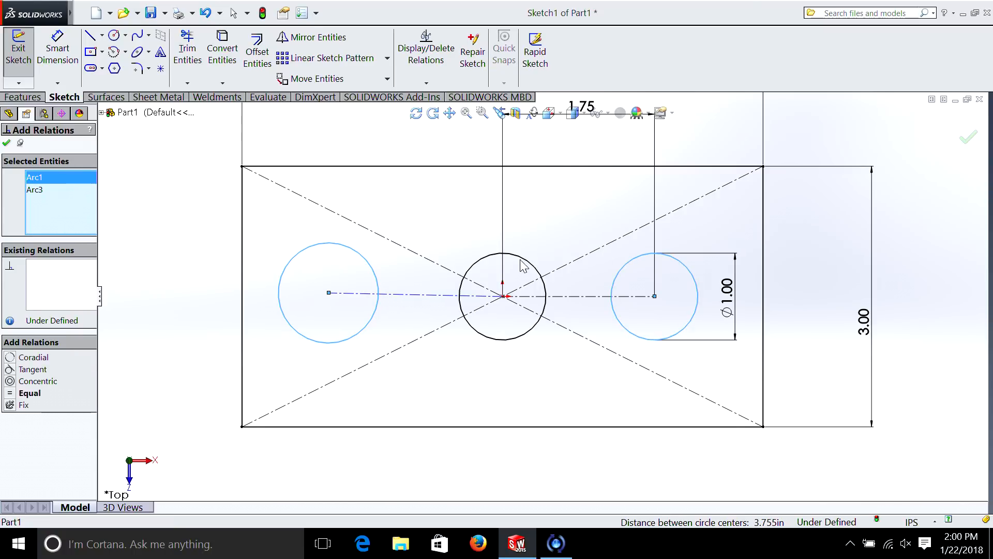
mouse_move(206, 286)
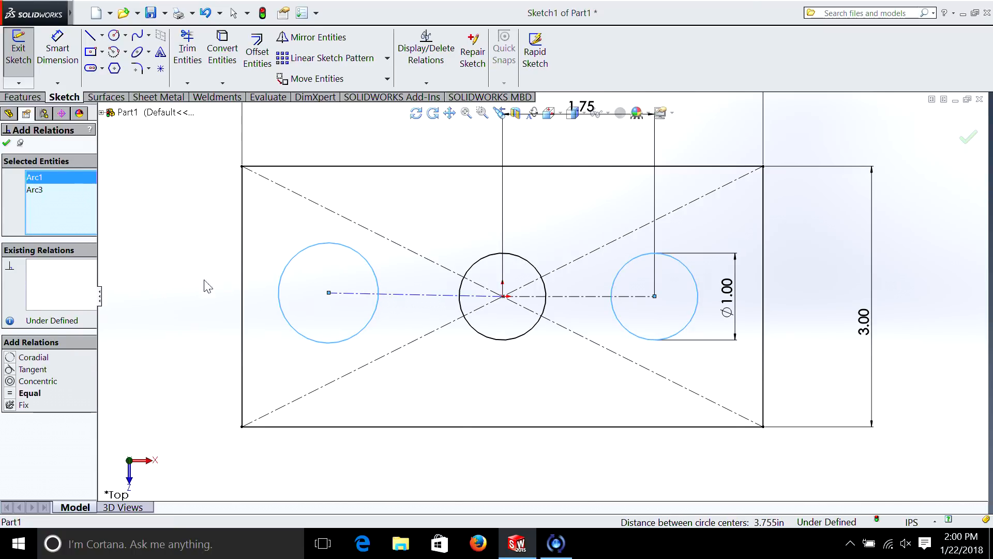
left_click(29, 393)
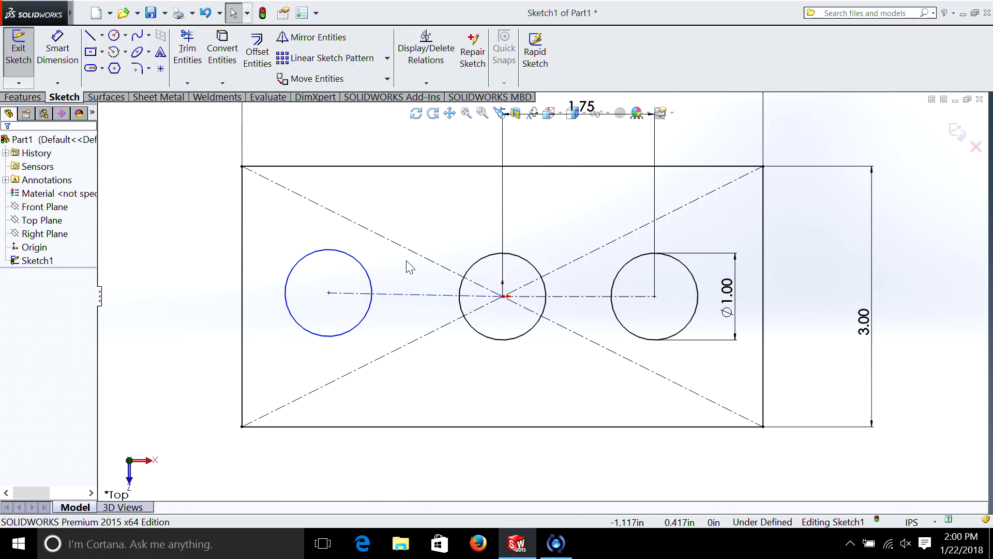
mouse_move(418, 295)
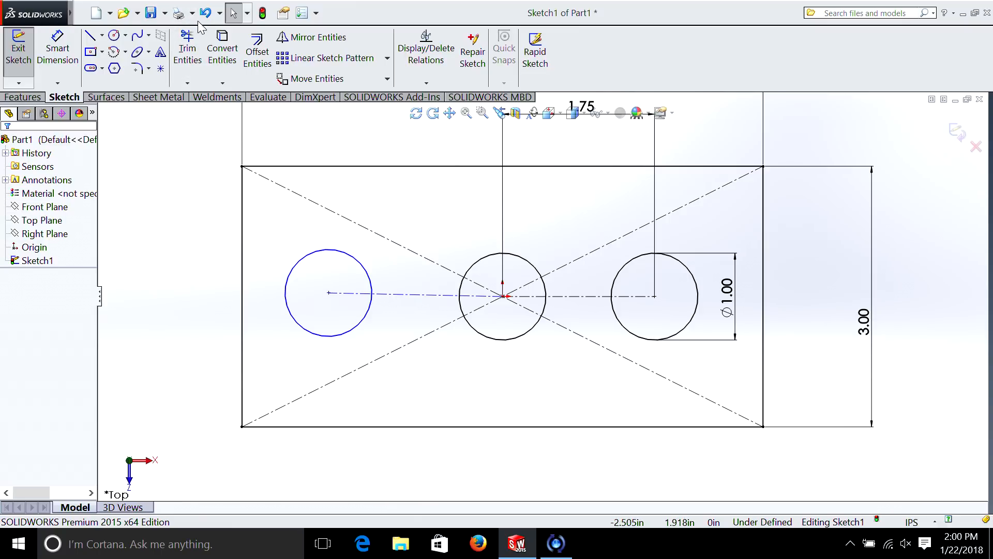
Add a Collinear relation between the two hole centerlines Line13 and Line14
left_click(426, 82)
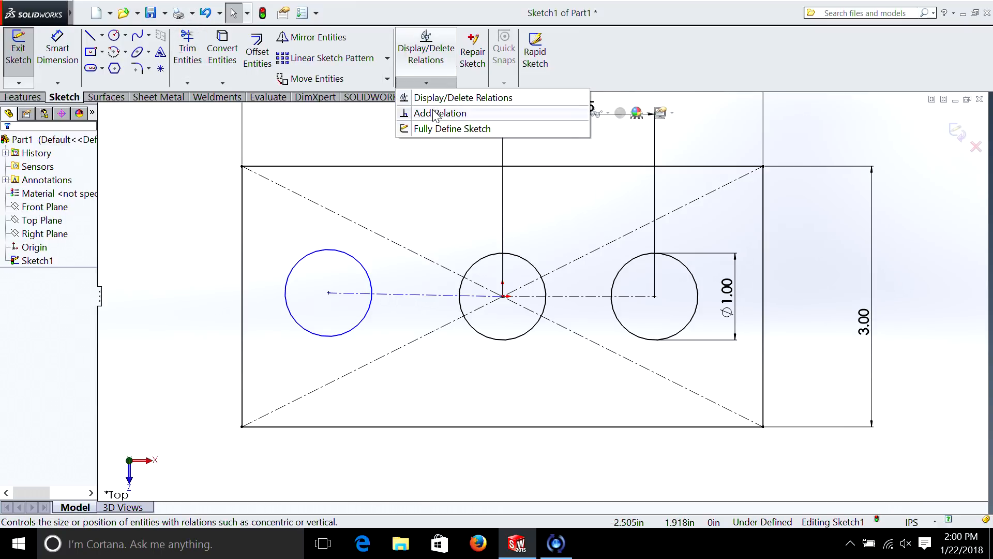
left_click(440, 112)
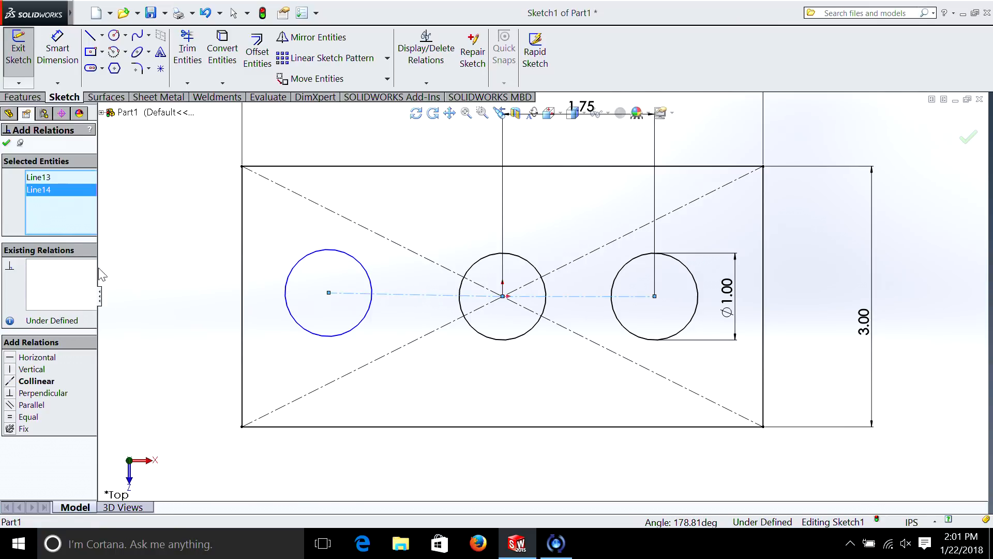
left_click(29, 416)
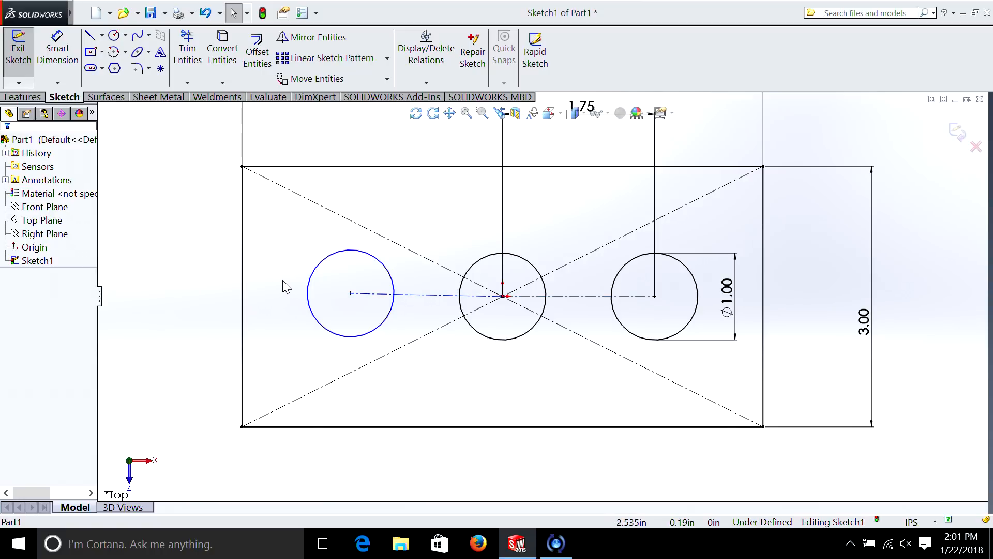
mouse_move(312, 304)
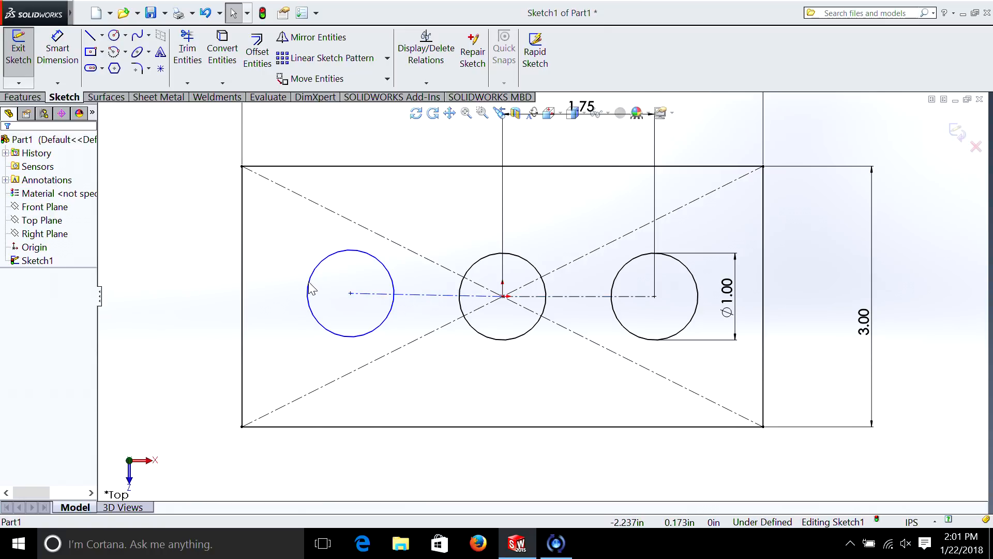
mouse_move(406, 300)
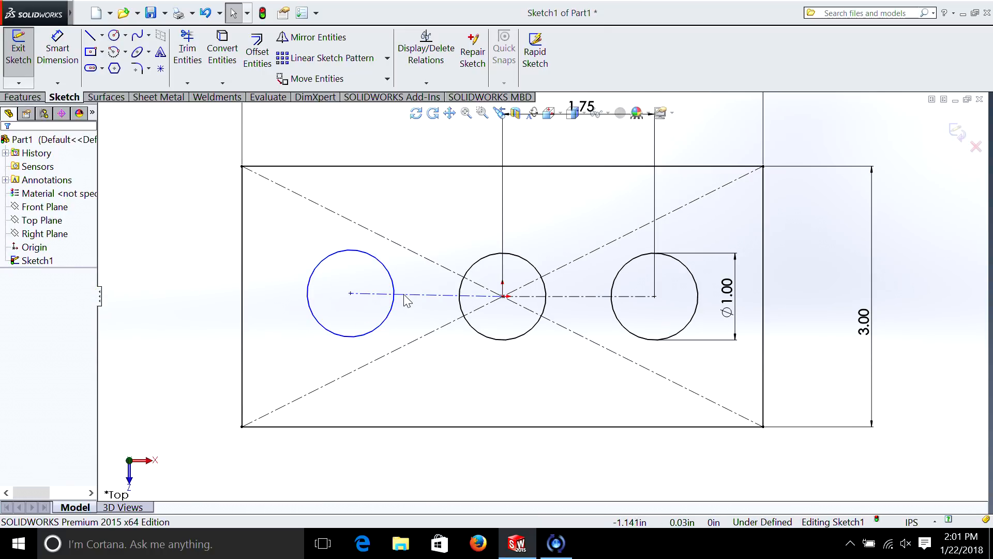
mouse_move(127, 195)
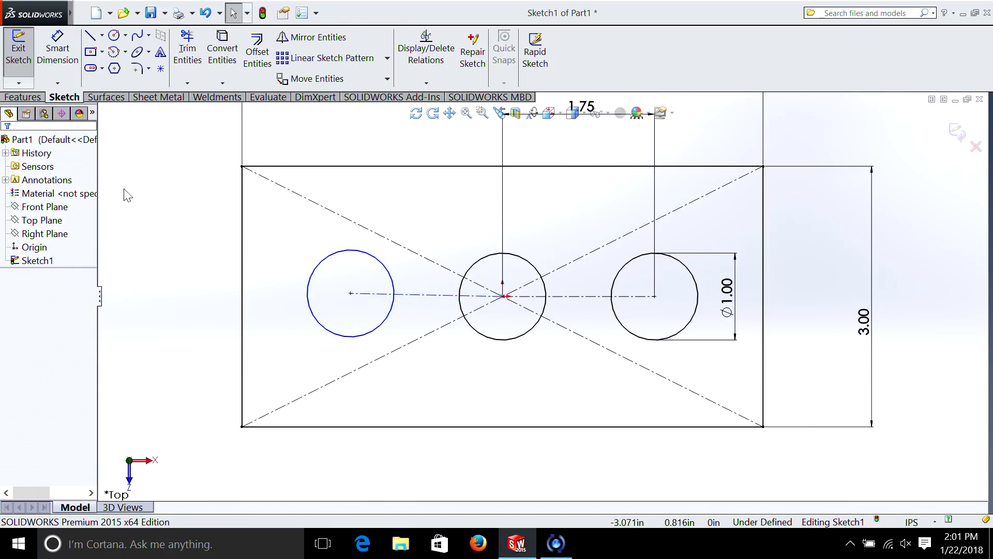
Drag the left hole circle up toward the plate's top-left, leaving its centerline angled
left_click(348, 293)
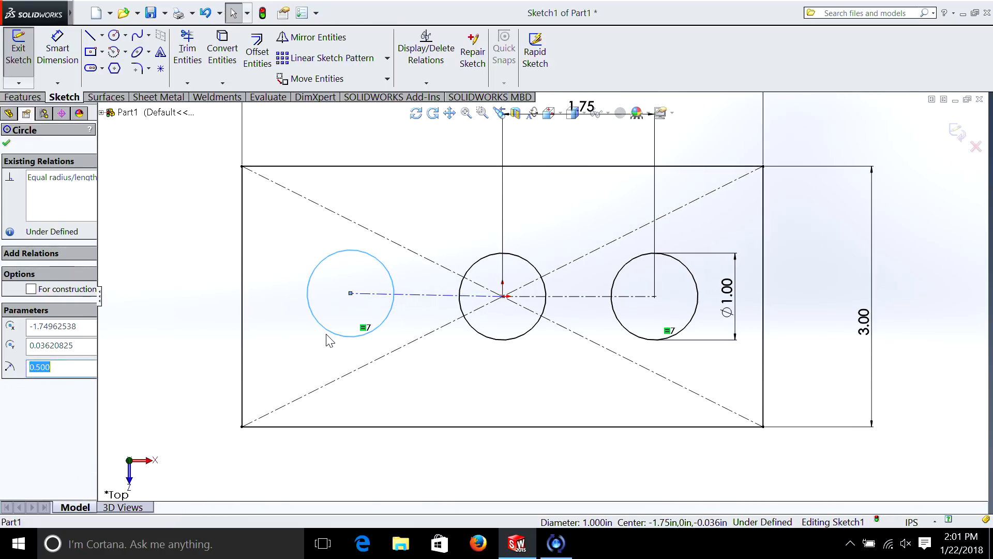
left_click_drag(351, 292, 355, 336)
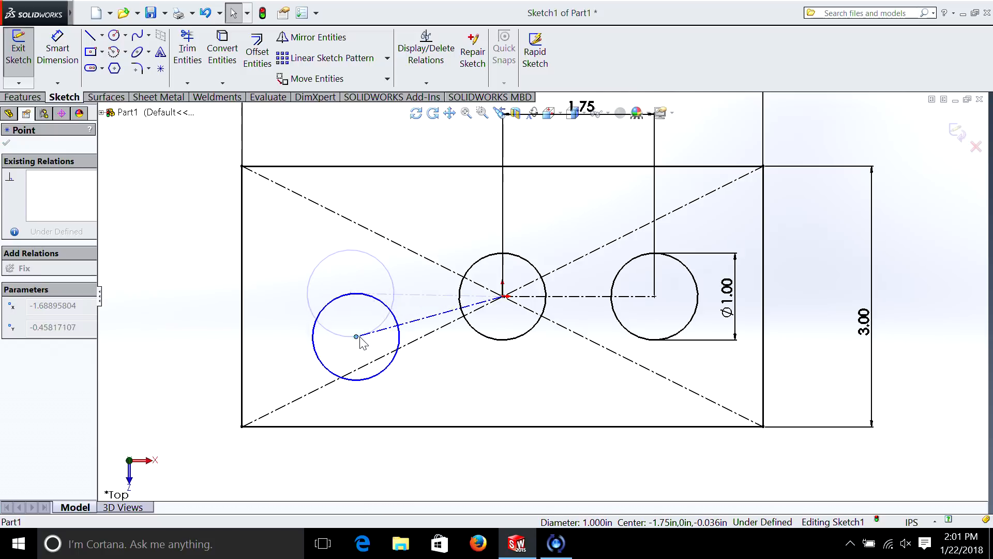
left_click_drag(355, 336, 373, 215)
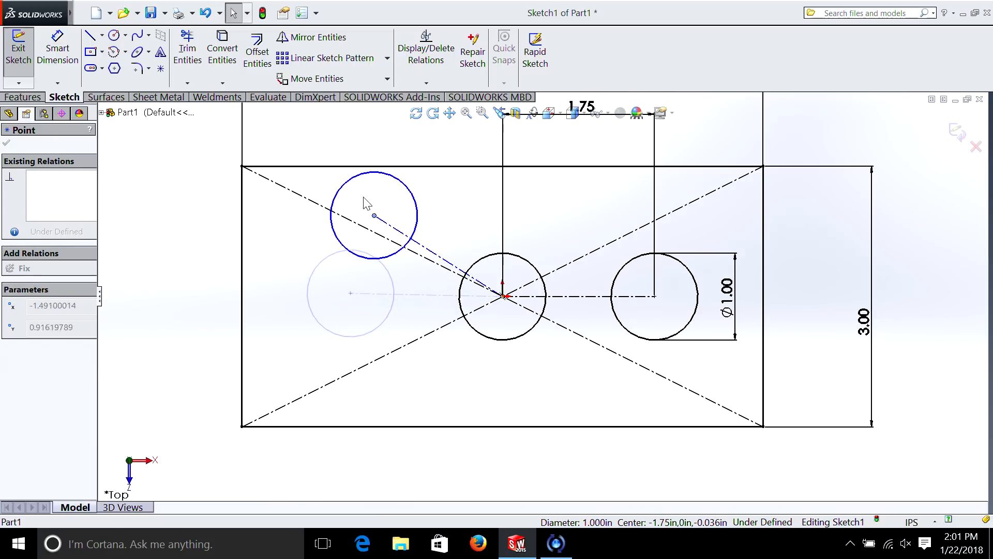
left_click_drag(373, 215, 365, 228)
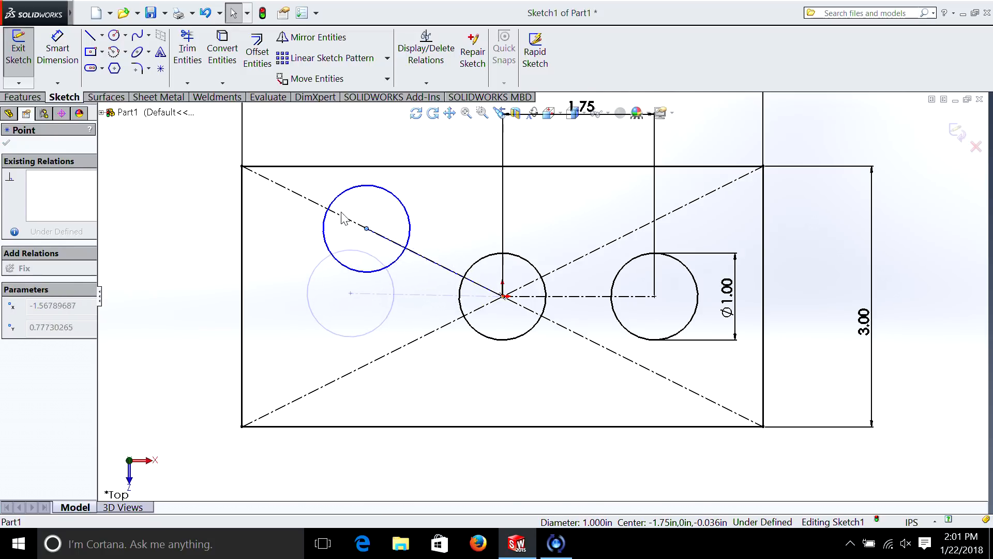
left_click_drag(367, 228, 357, 250)
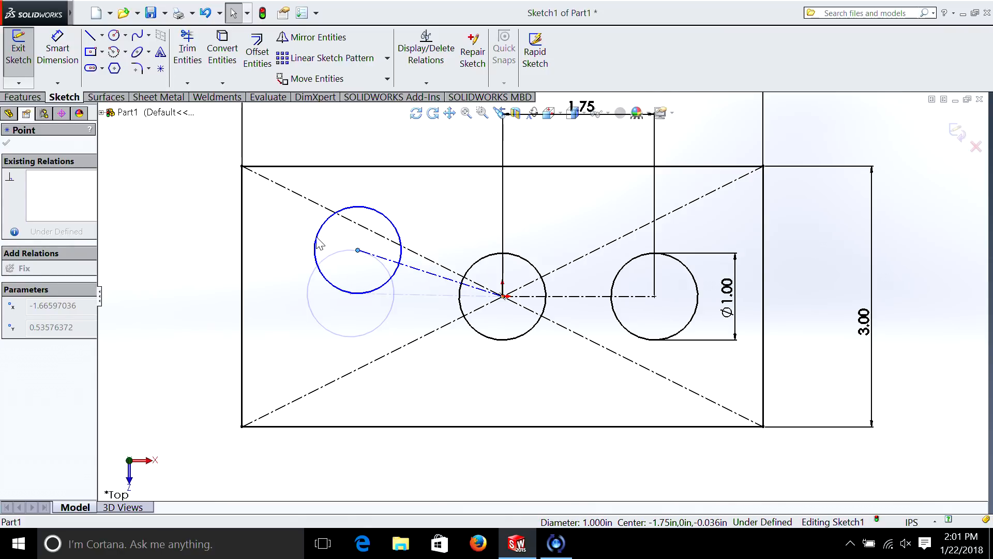
left_click(318, 346)
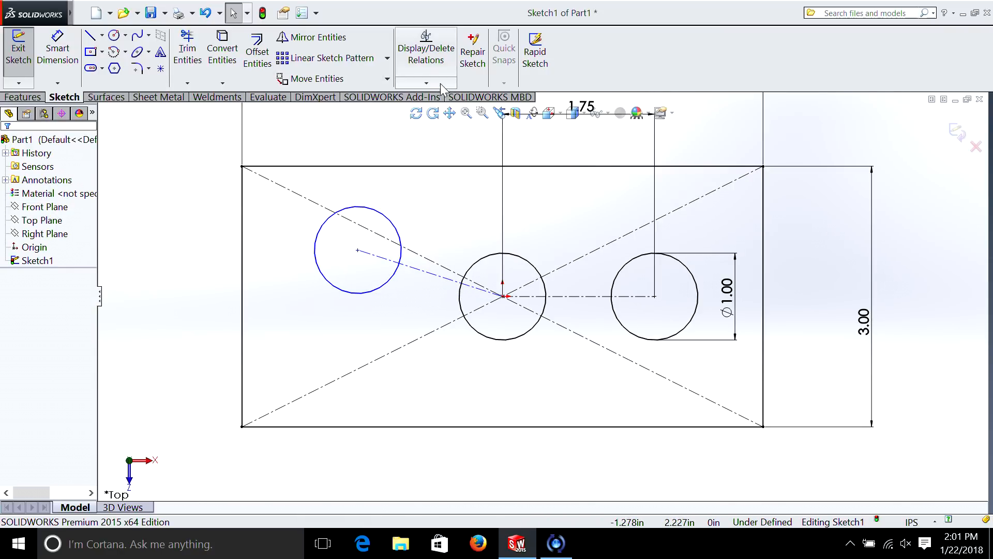
Make the centerlines collinear so all three holes align horizontally and the sketch is fully defined
left_click(431, 272)
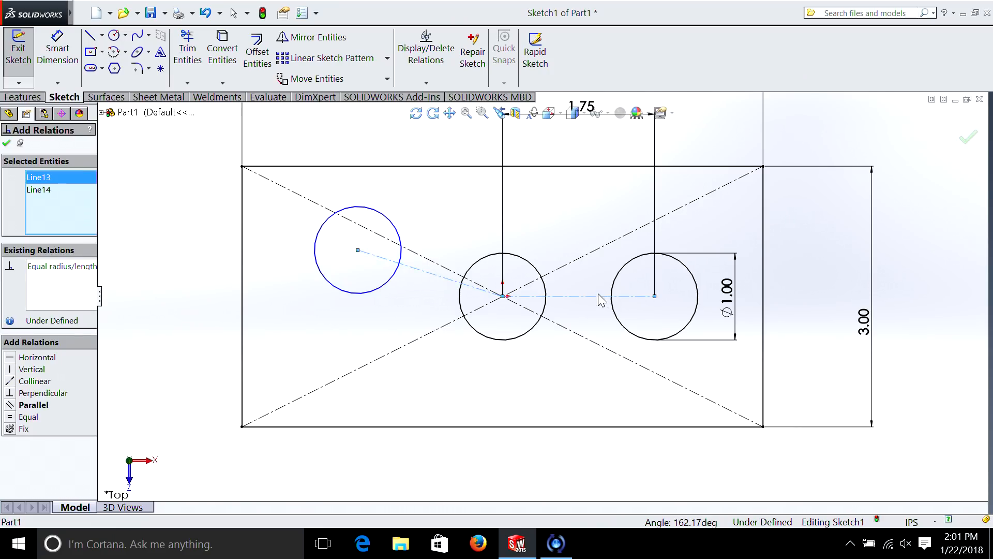
mouse_move(412, 267)
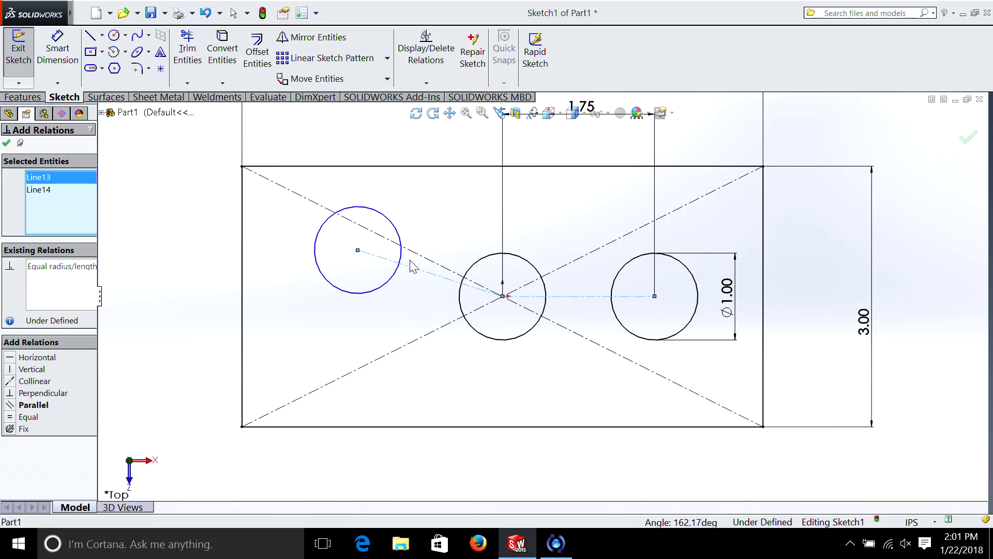
mouse_move(150, 316)
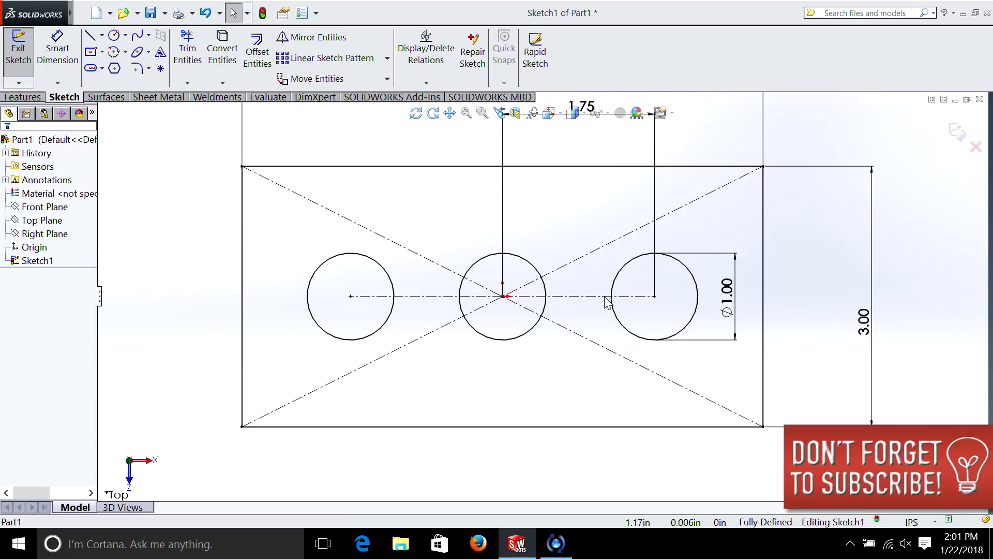
mouse_move(410, 306)
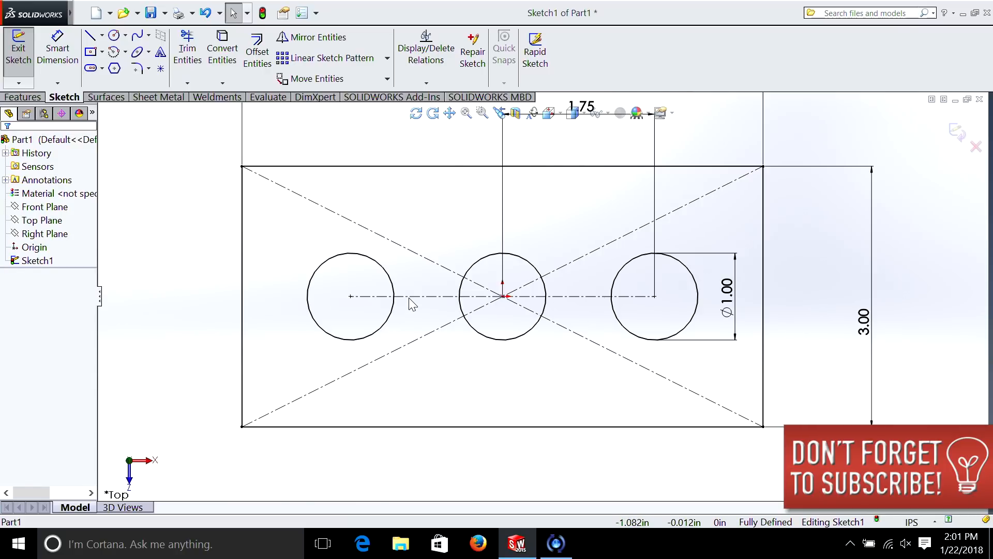
mouse_move(369, 308)
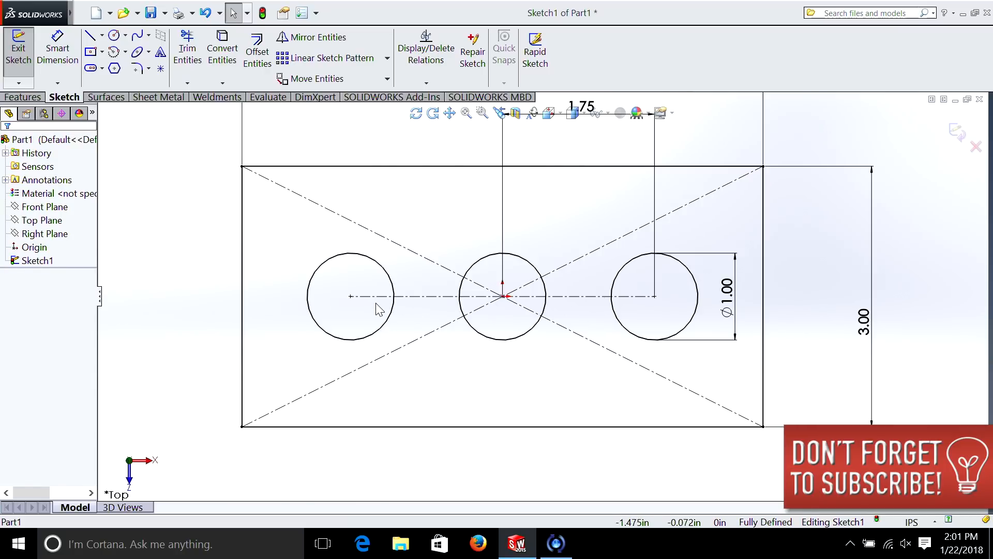
mouse_move(772, 230)
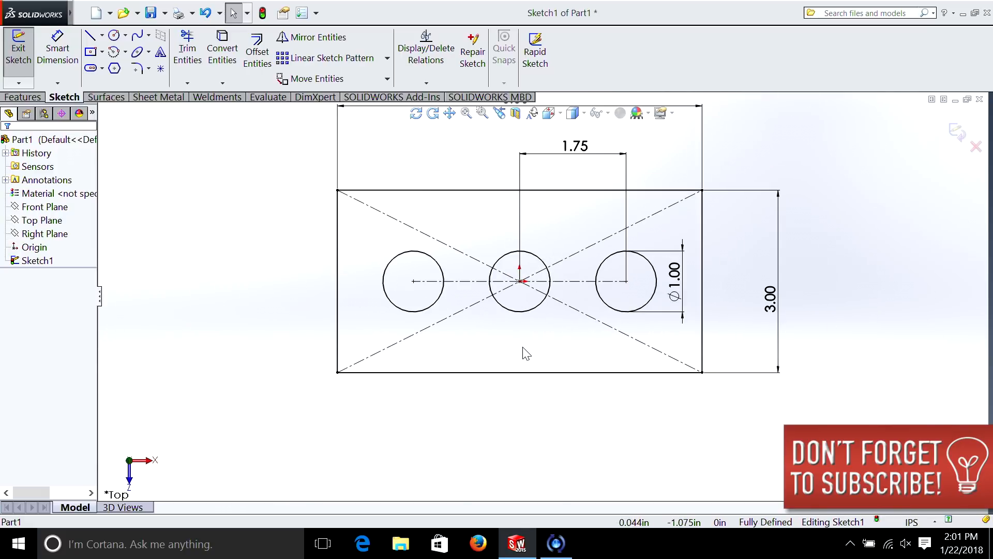
mouse_move(806, 375)
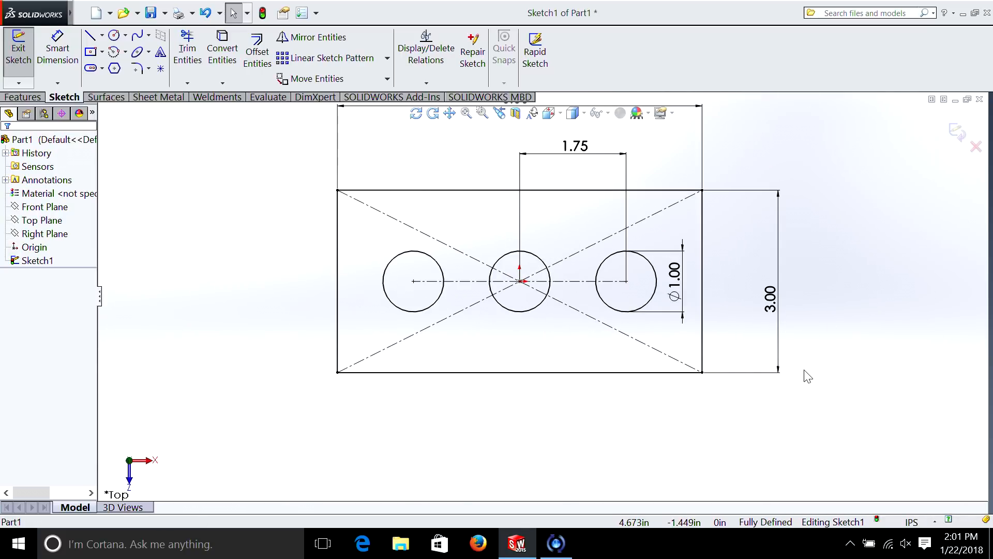
mouse_move(342, 138)
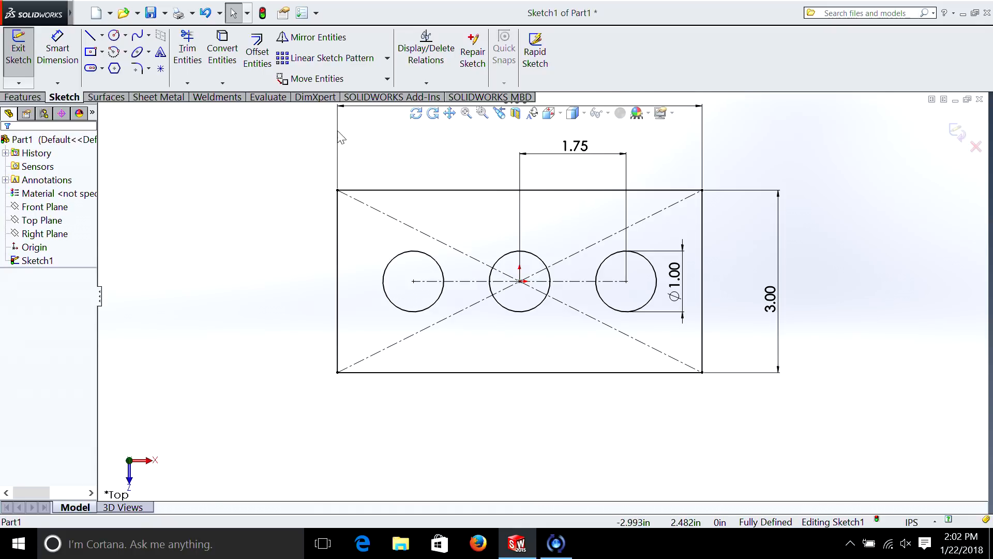
mouse_move(329, 112)
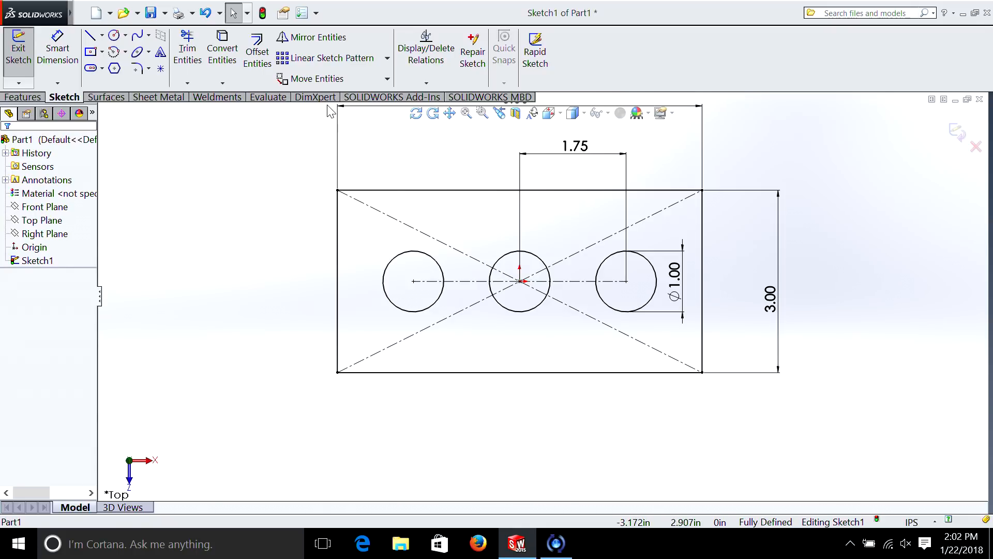
left_click(23, 97)
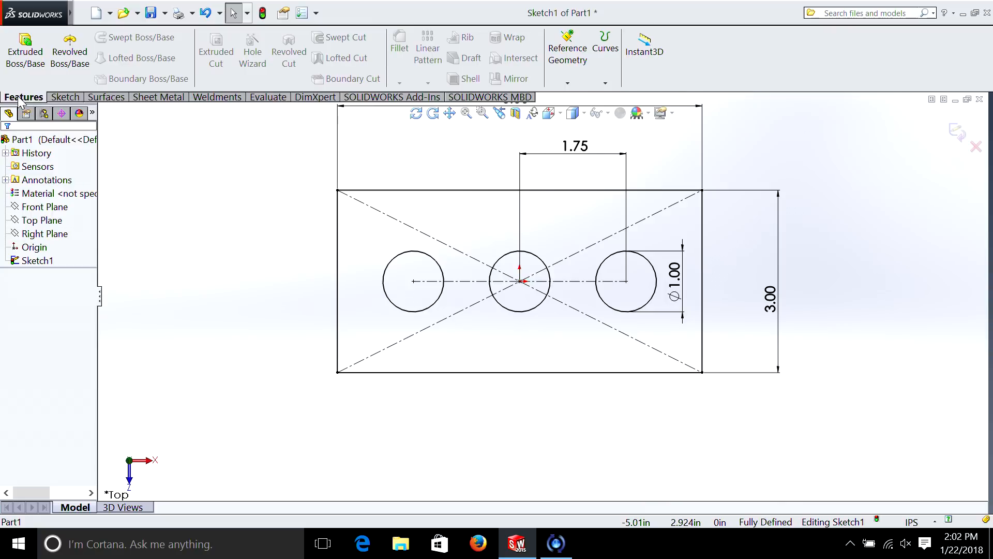
left_click(23, 43)
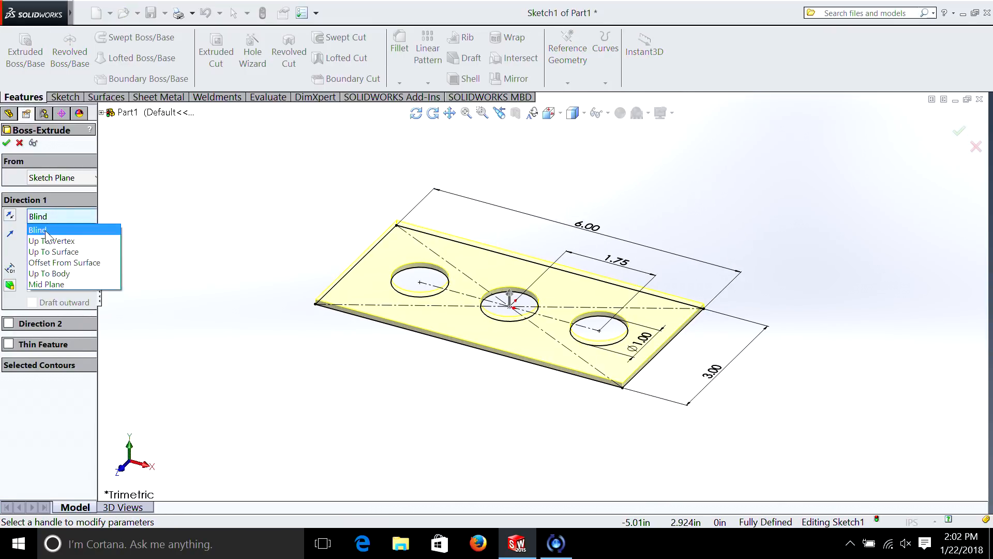
left_click(45, 284)
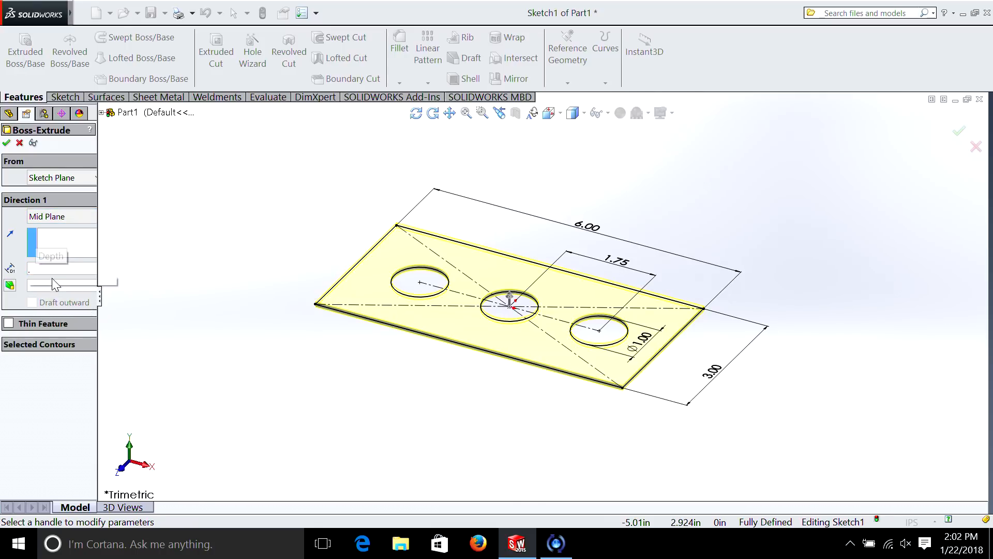
type("0.500in")
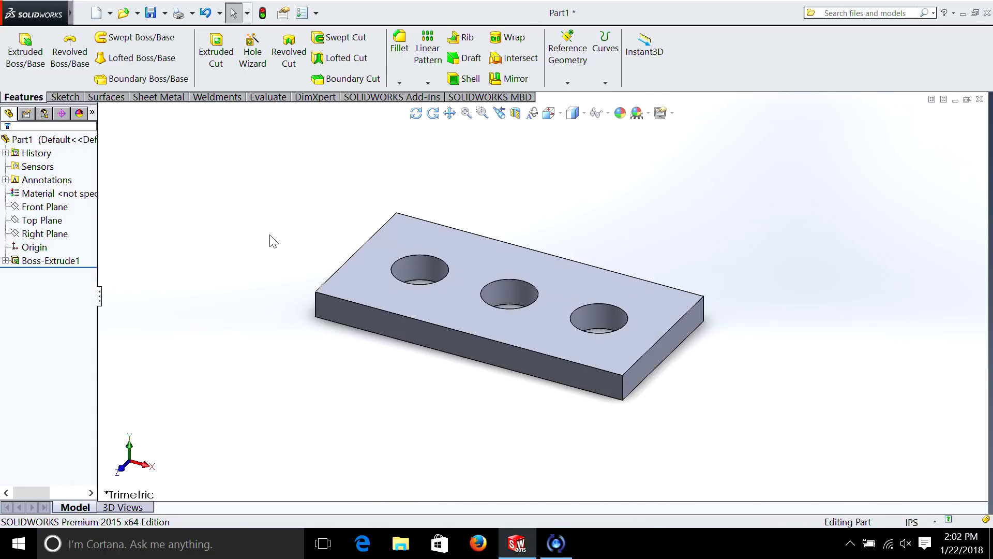
mouse_move(412, 342)
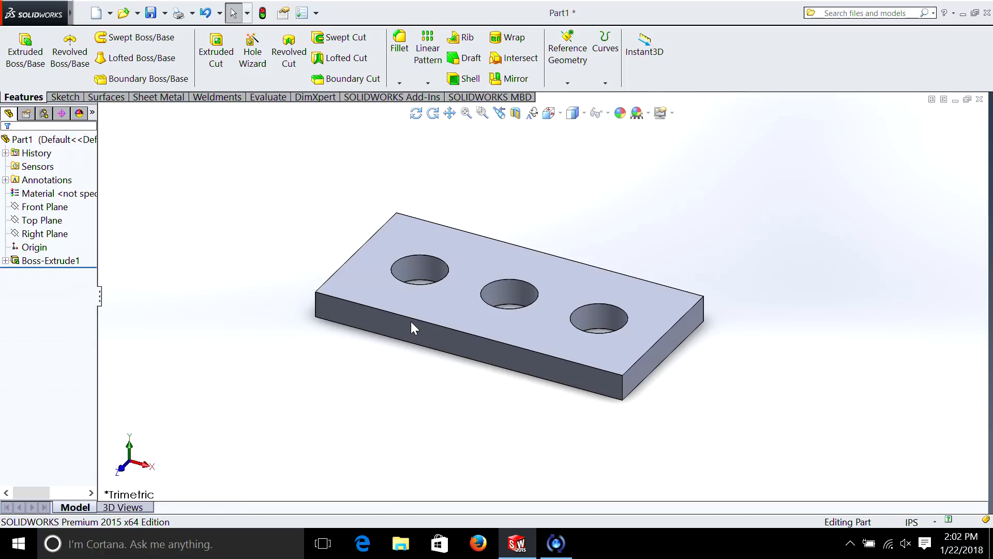
mouse_move(654, 354)
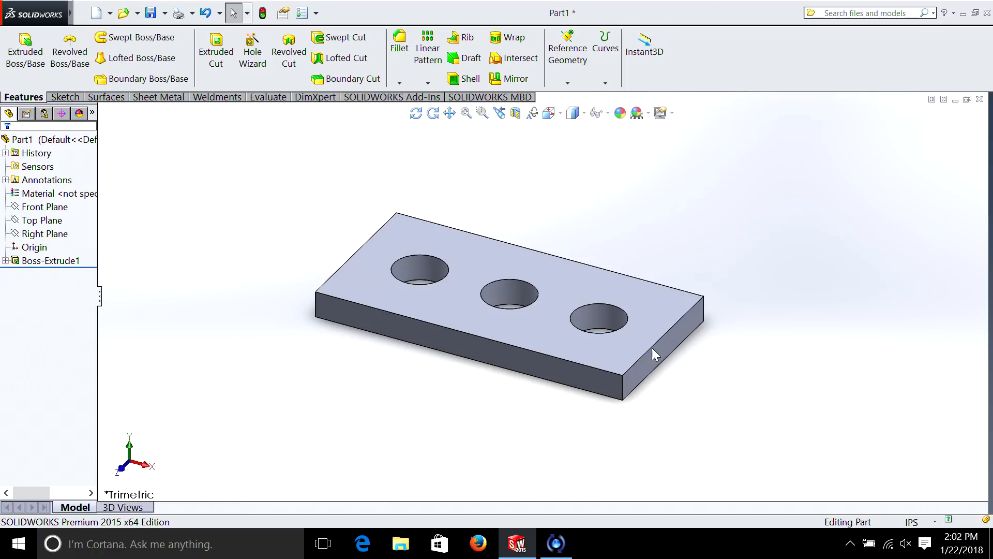
mouse_move(555, 325)
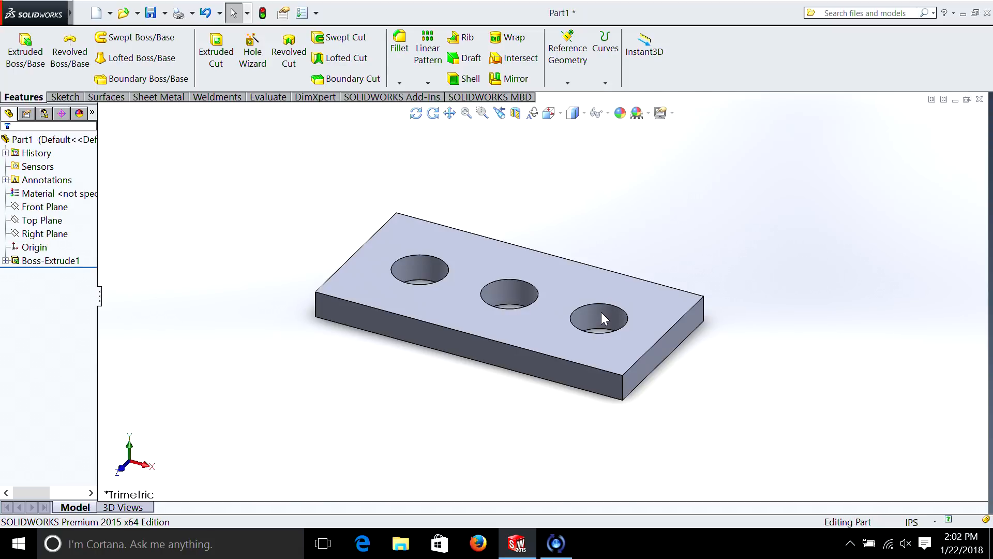
mouse_move(603, 315)
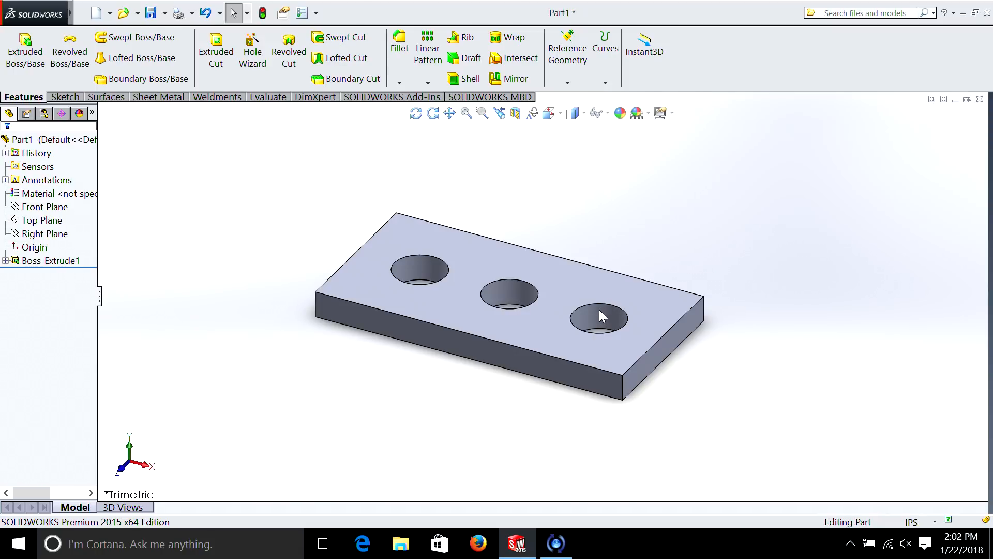
mouse_move(561, 289)
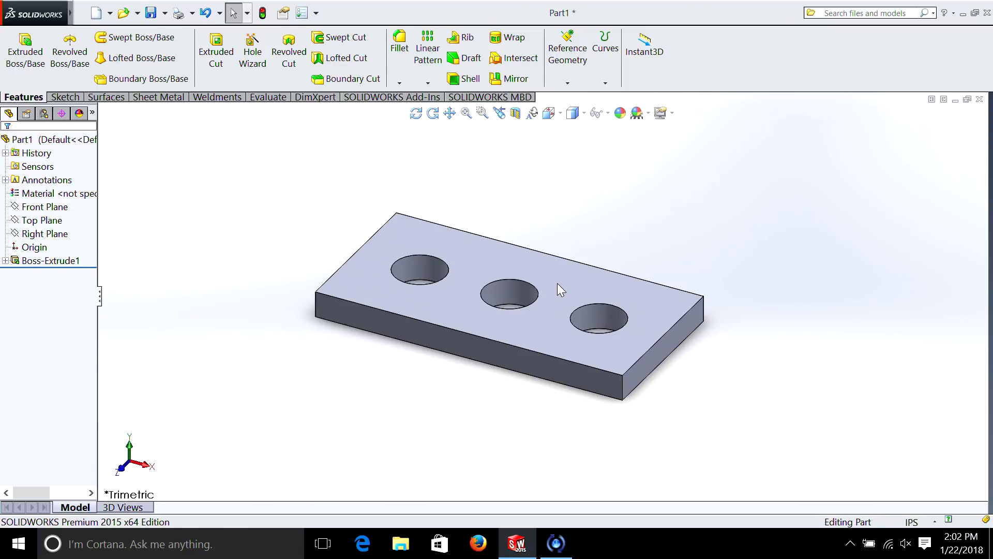
mouse_move(564, 289)
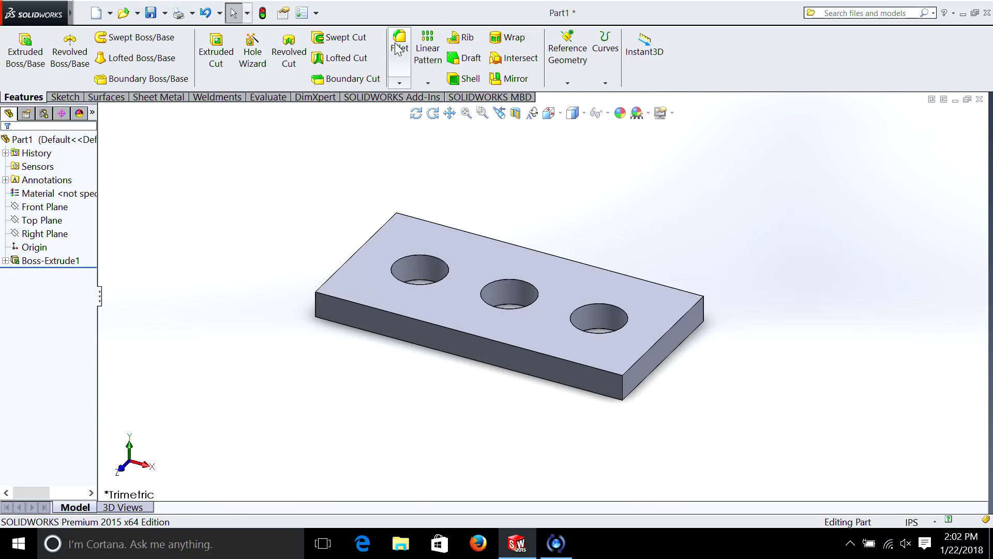
Fillet the plate's four vertical corner edges at 0.500 in radius as Fillet1
left_click(399, 43)
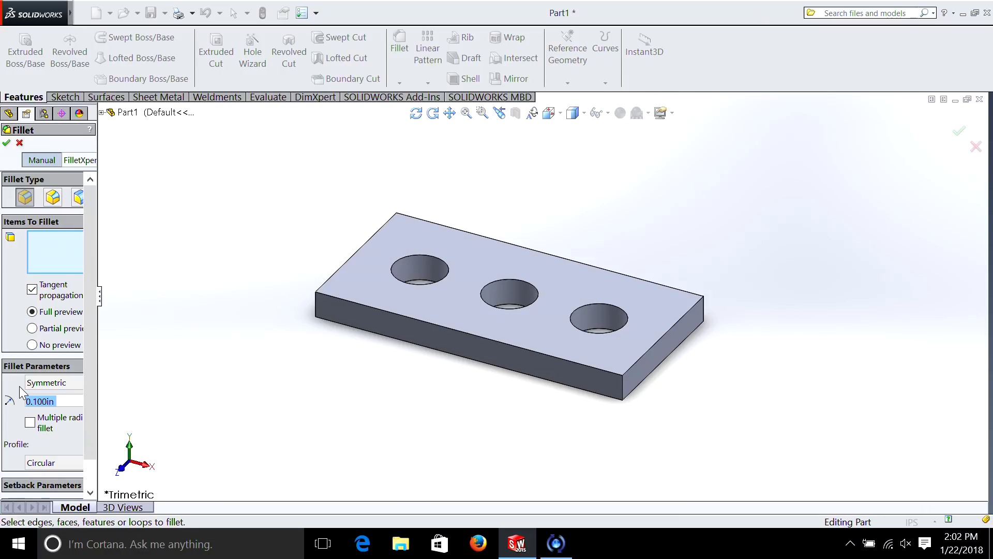
type("0.500in")
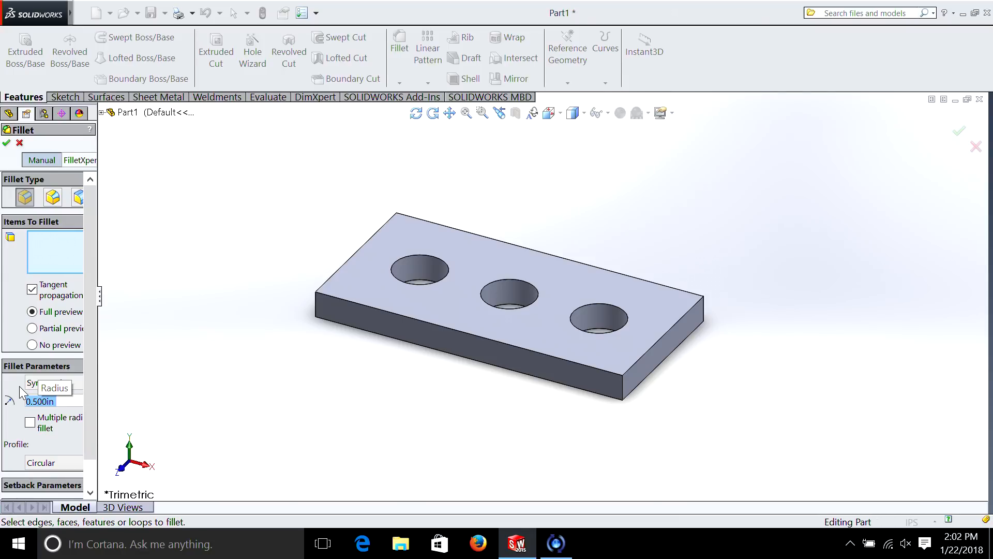
left_click(625, 383)
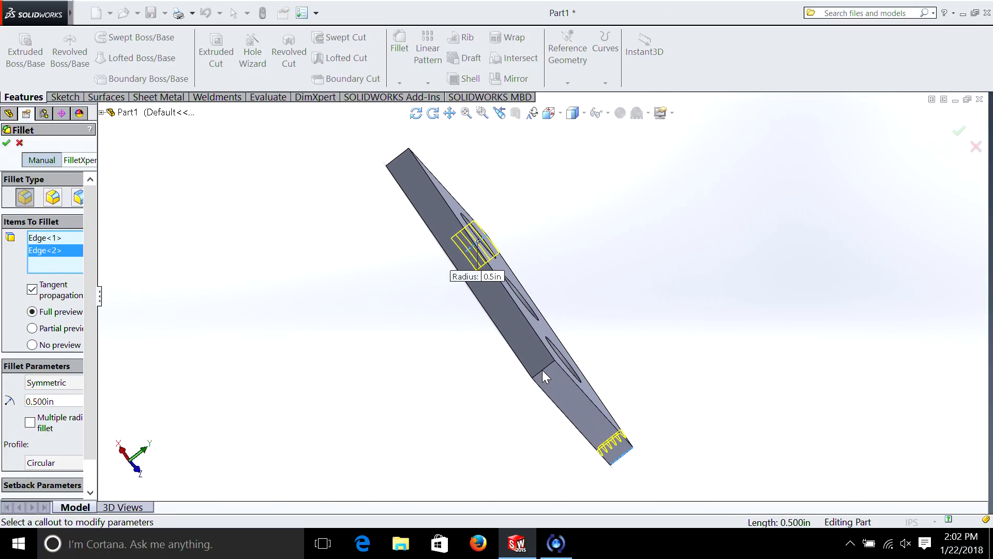
left_click(546, 377)
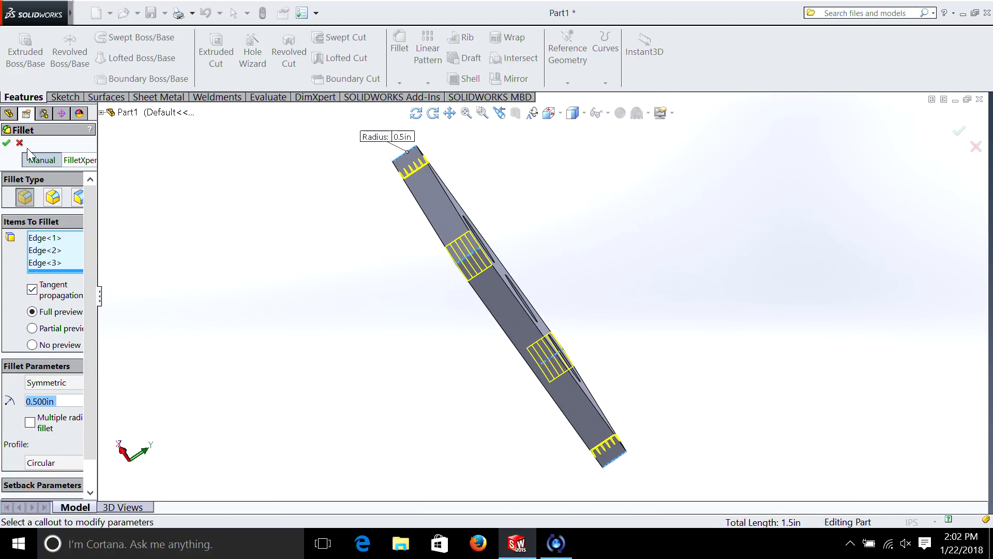
left_click(6, 142)
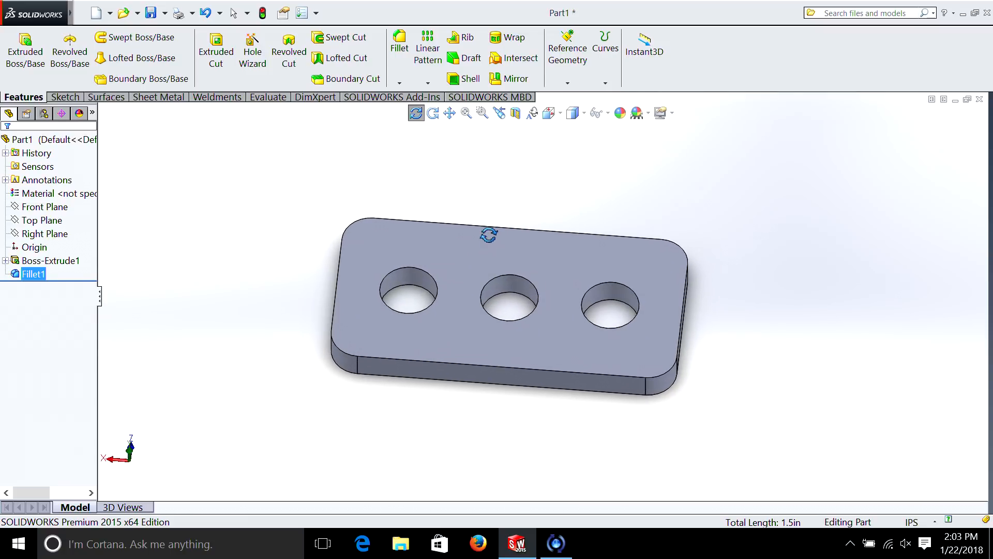
mouse_move(416, 113)
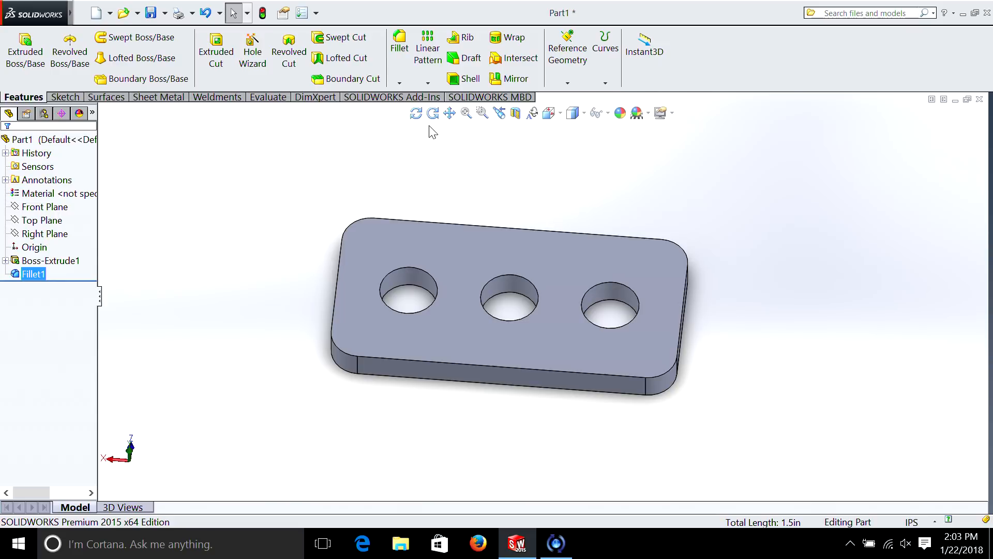
mouse_move(418, 137)
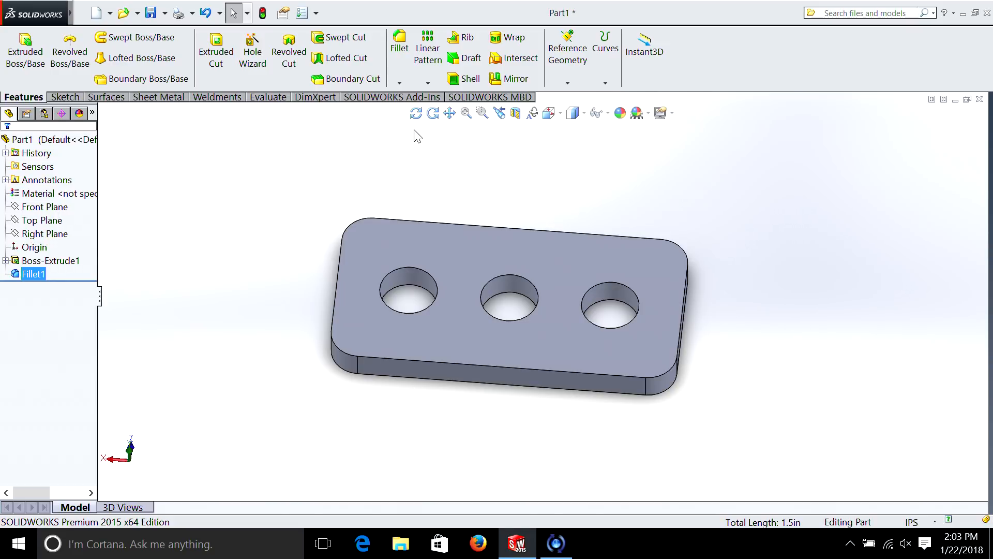
mouse_move(402, 141)
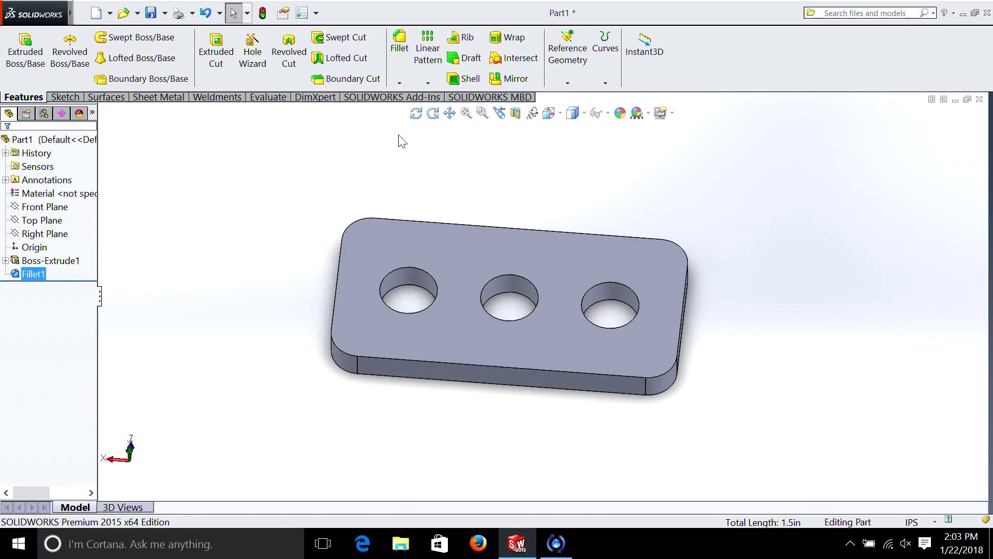
mouse_move(405, 134)
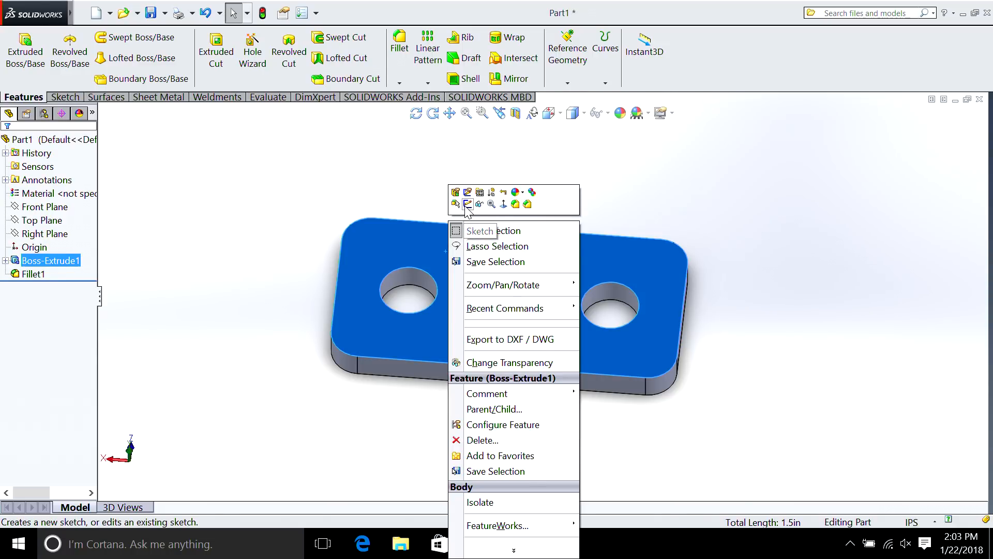
Start Sketch2 on the plate's top face and select its front edge
left_click(480, 231)
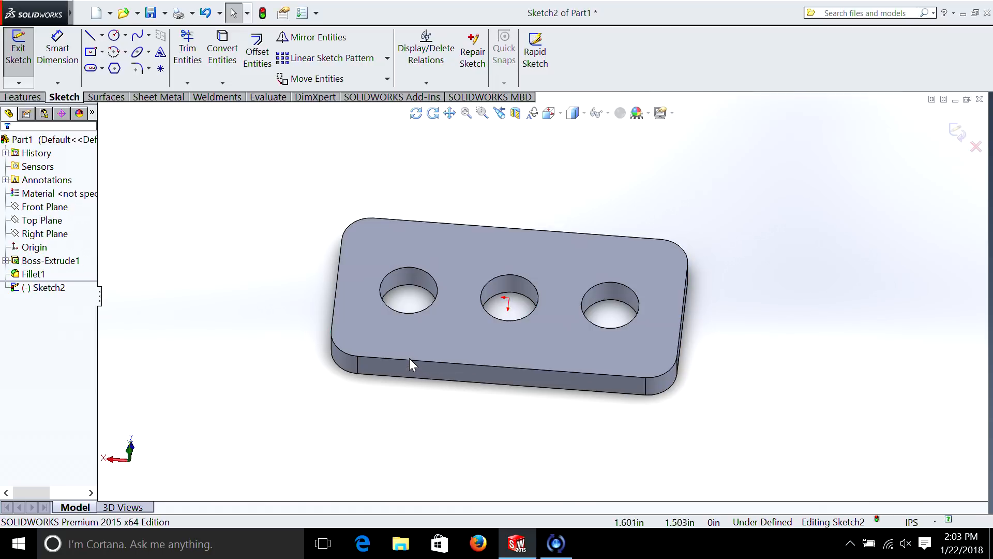
mouse_move(416, 367)
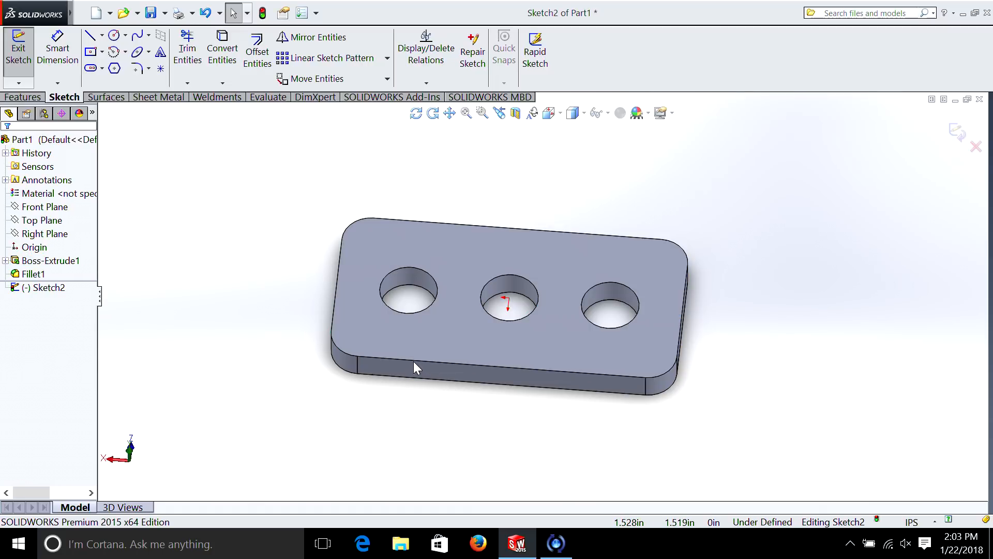
right_click(416, 368)
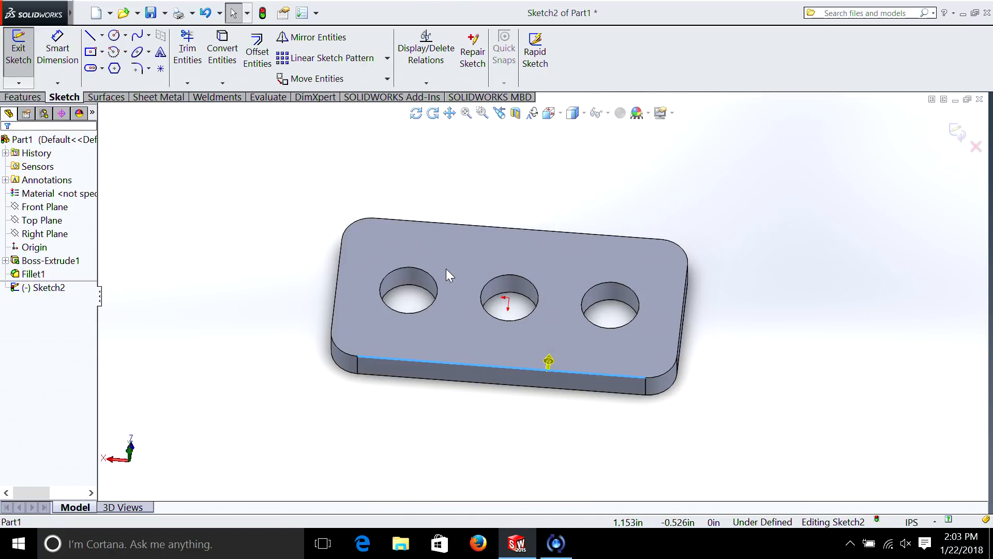
left_click(548, 368)
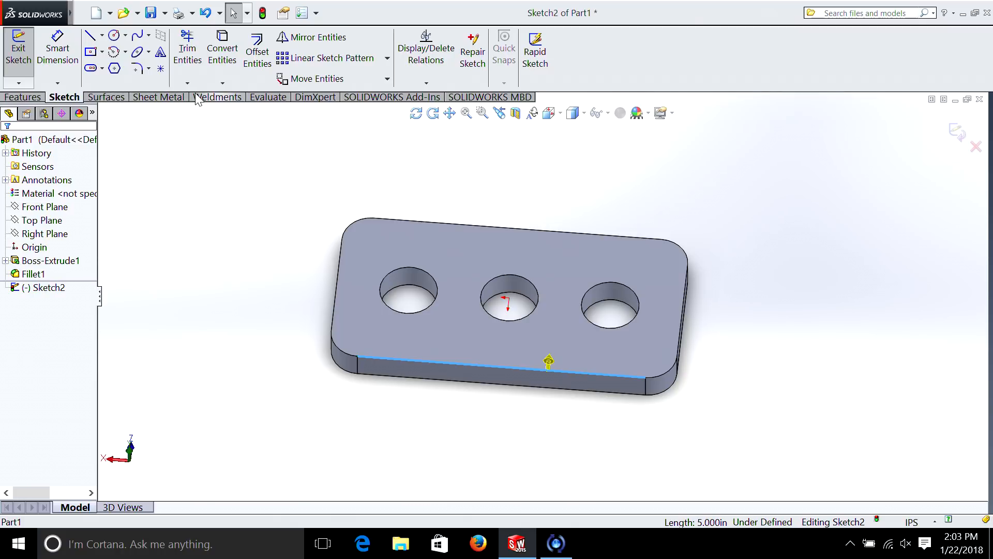
Offset the top face outline 0.250 in inward with Reverse checked, fully defining Sketch2
left_click(256, 48)
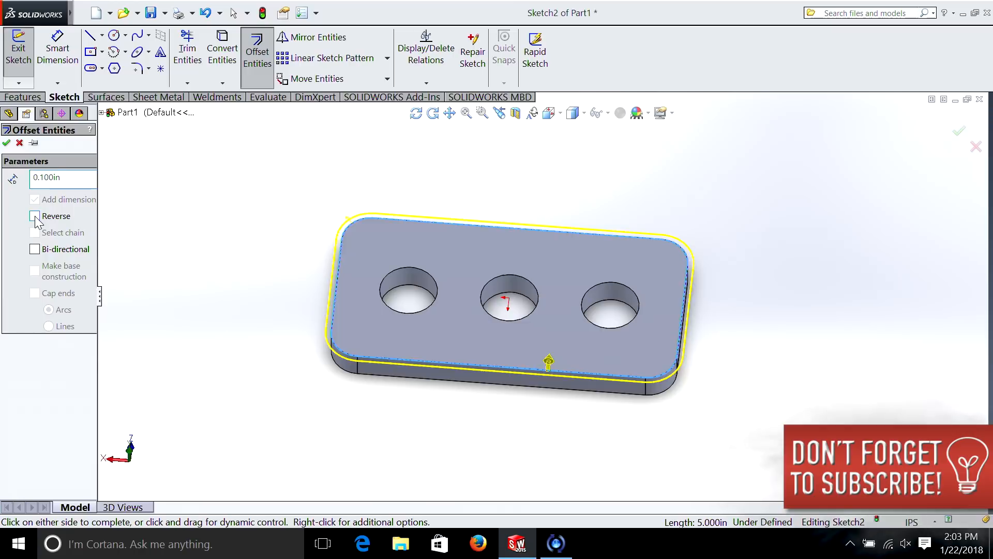
left_click(36, 216)
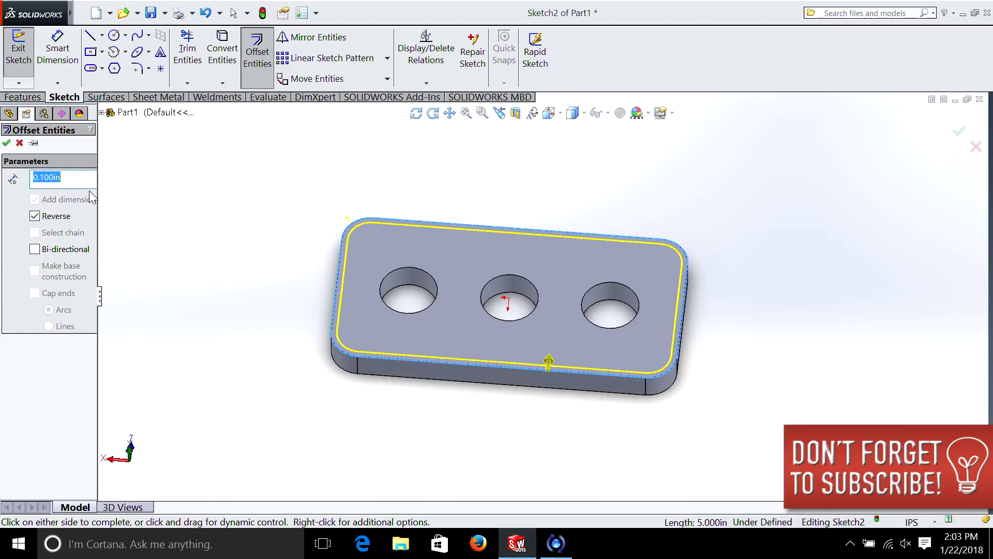
type("0.250in")
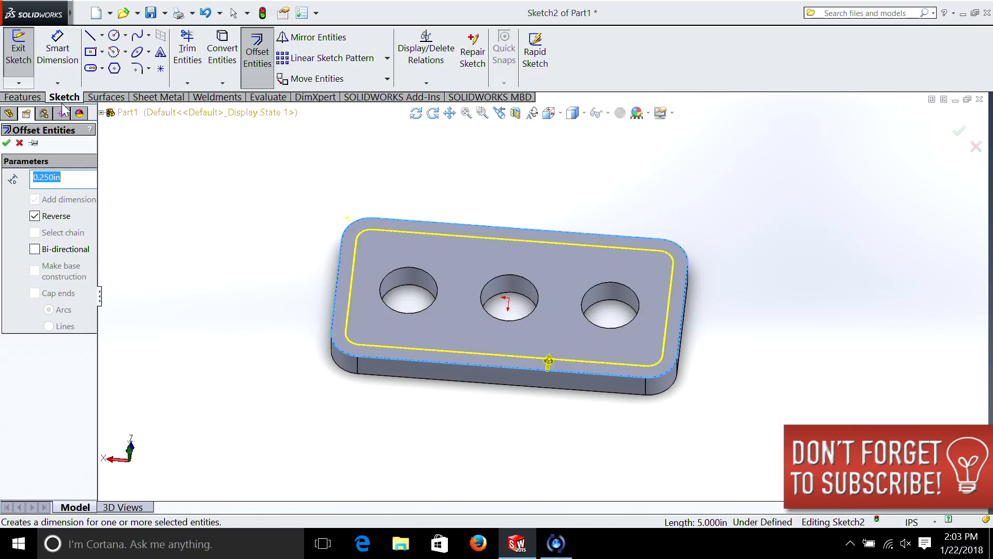
left_click(22, 98)
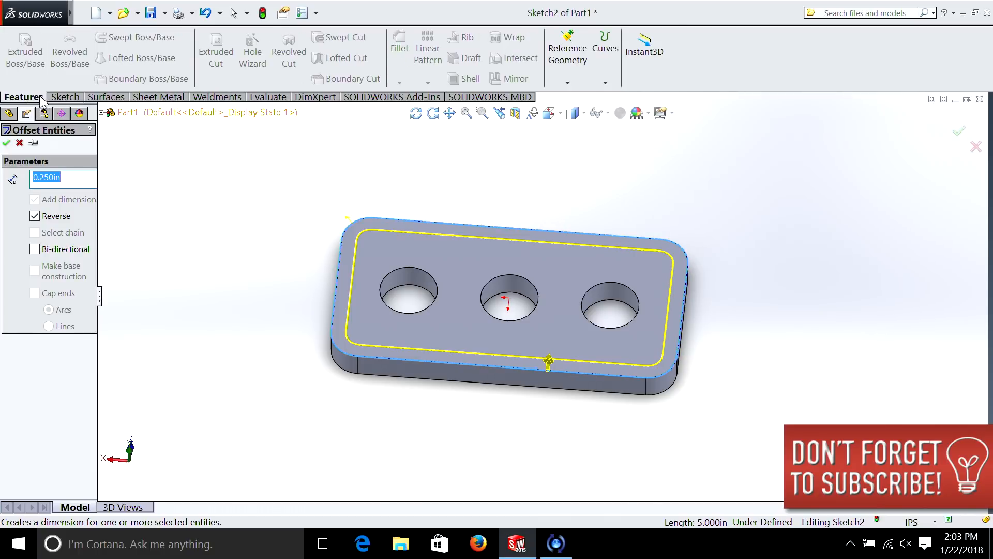
left_click(6, 143)
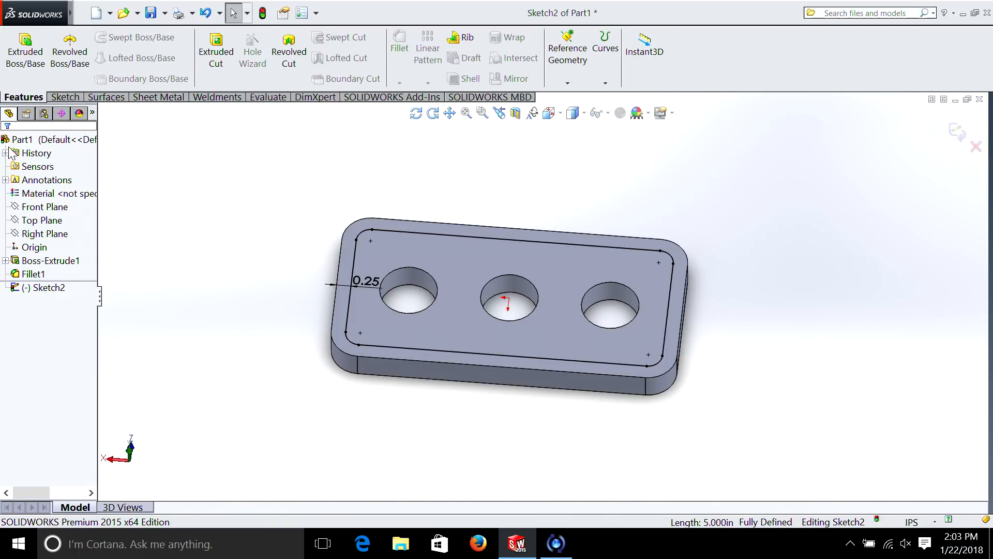
mouse_move(215, 48)
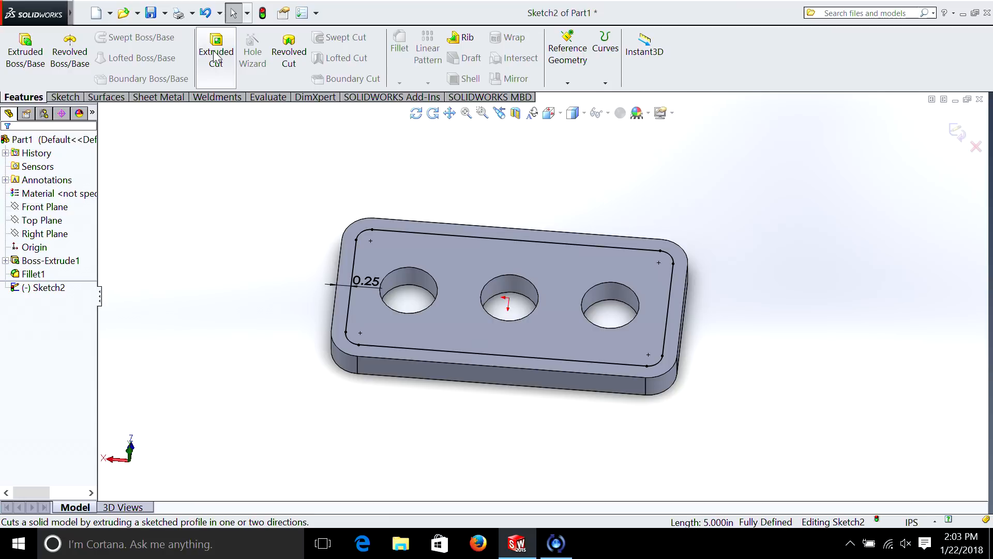
Cut-Extrude the inset outline Blind 0.125 in deep as Cut-Extrude1
left_click(215, 44)
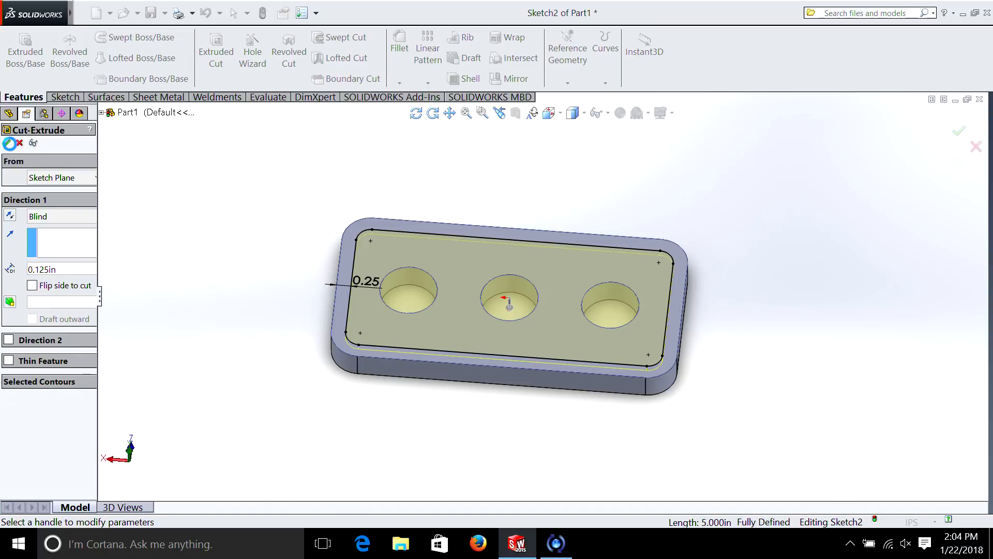
left_click(960, 131)
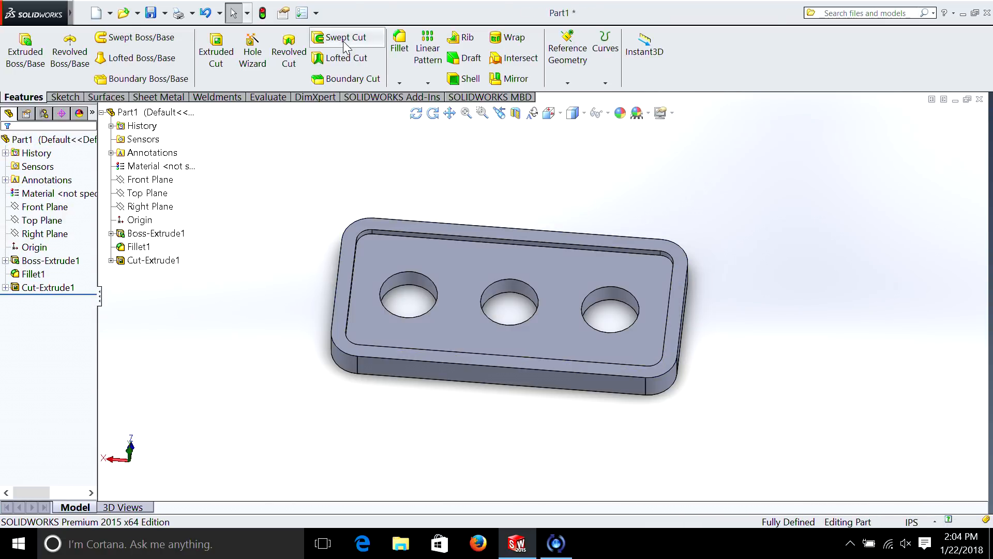